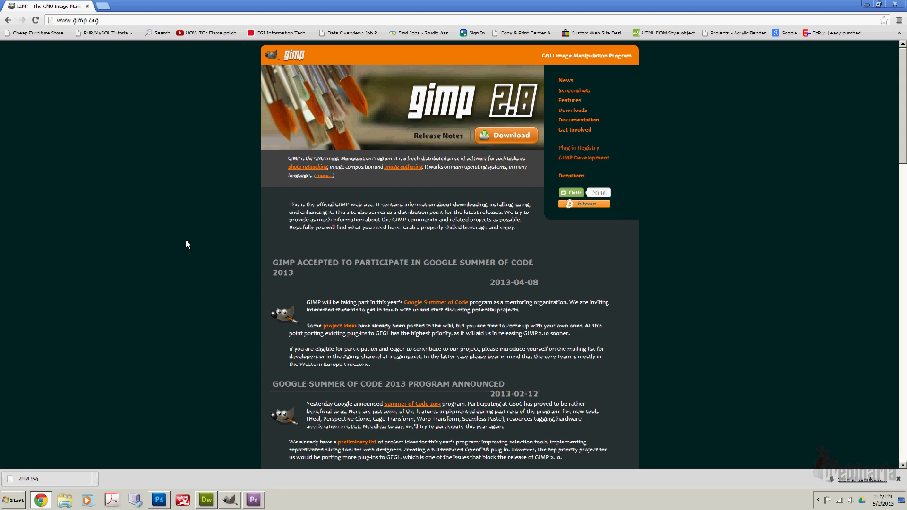
mouse_move(244, 253)
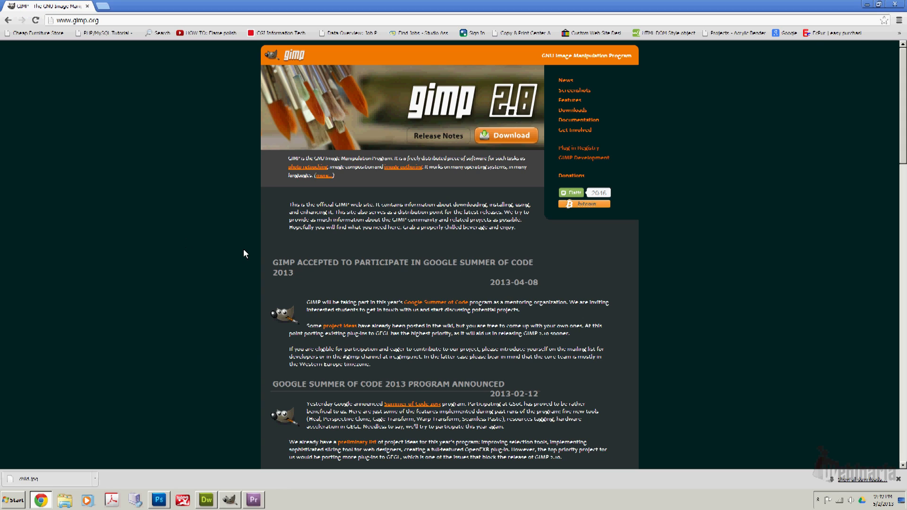
mouse_move(742, 440)
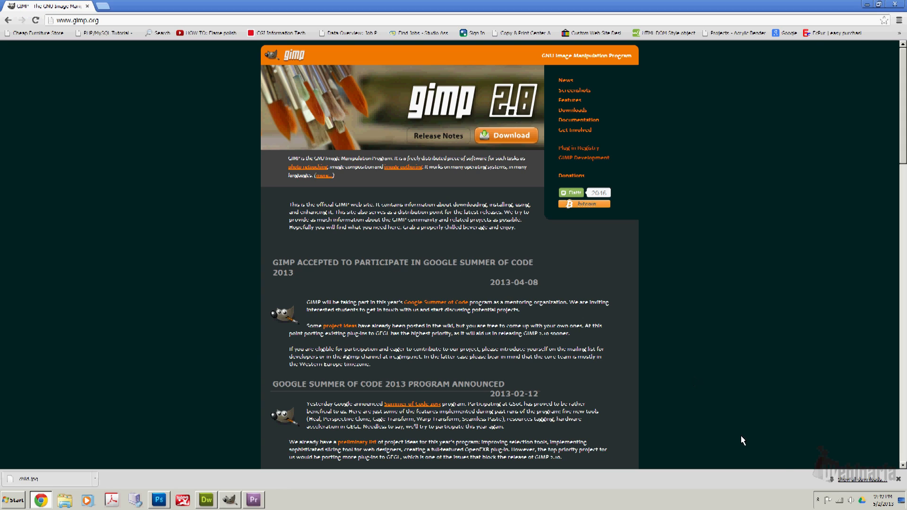
Bring the photo forward, toggle single-window mode off and back on, and maximize GIMP.
click(816, 501)
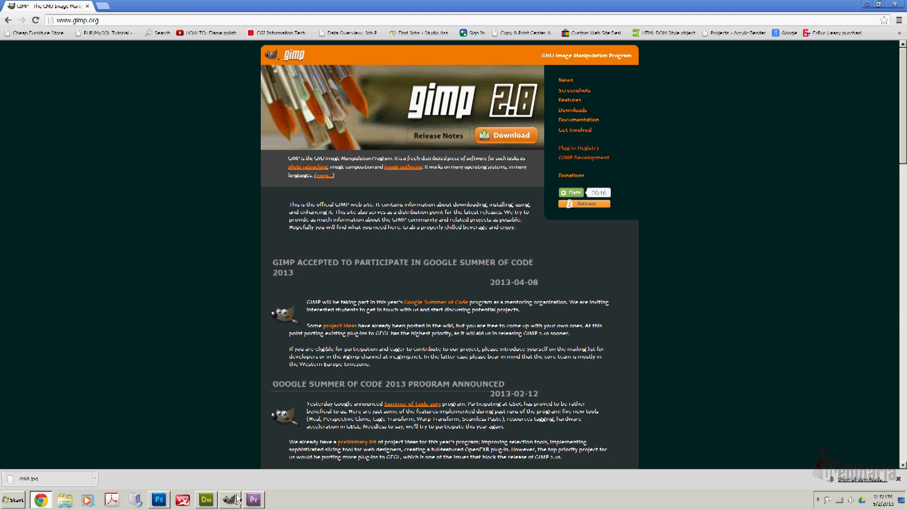
click(229, 500)
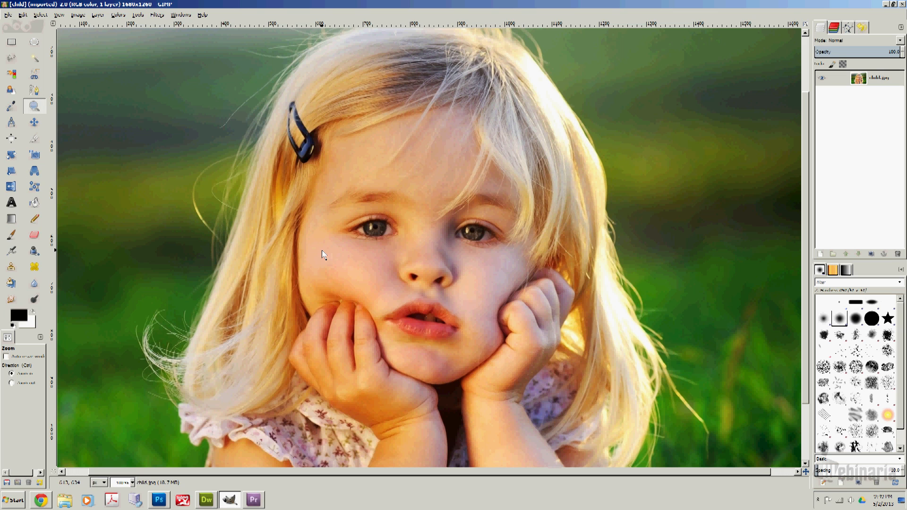
mouse_move(198, 48)
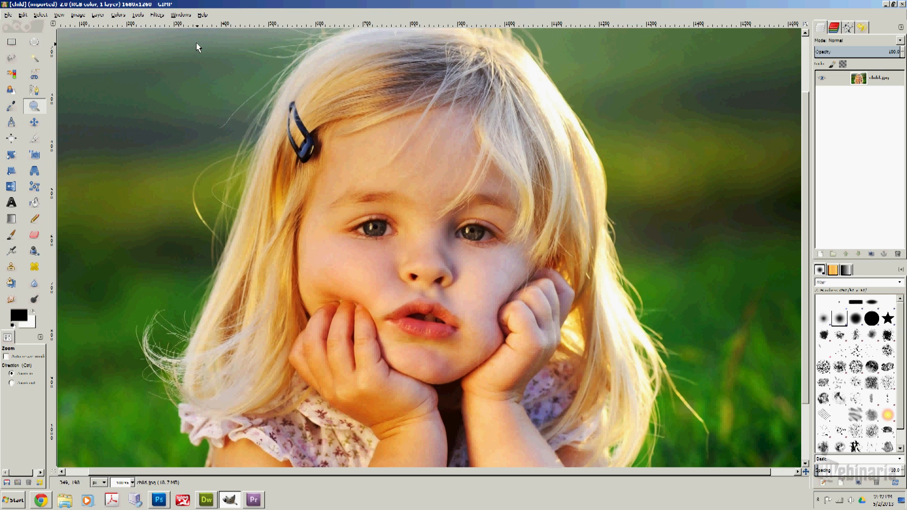
mouse_move(179, 16)
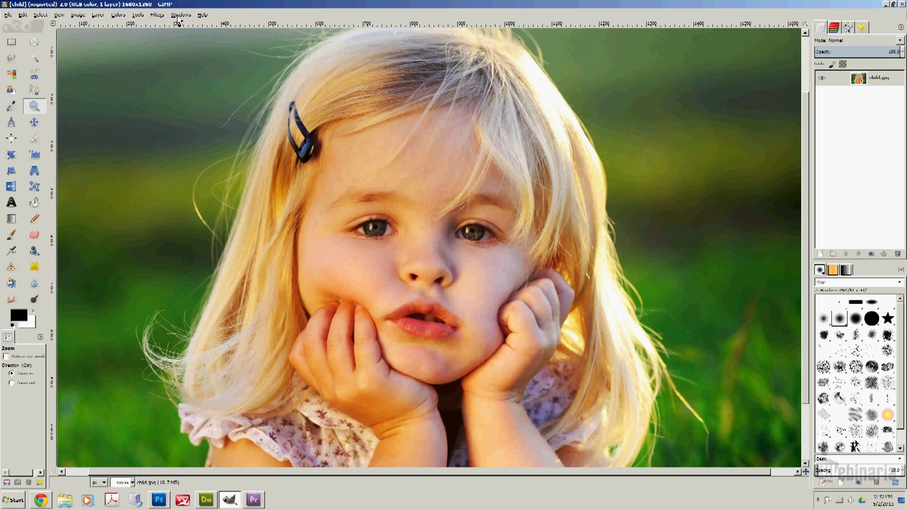
click(180, 14)
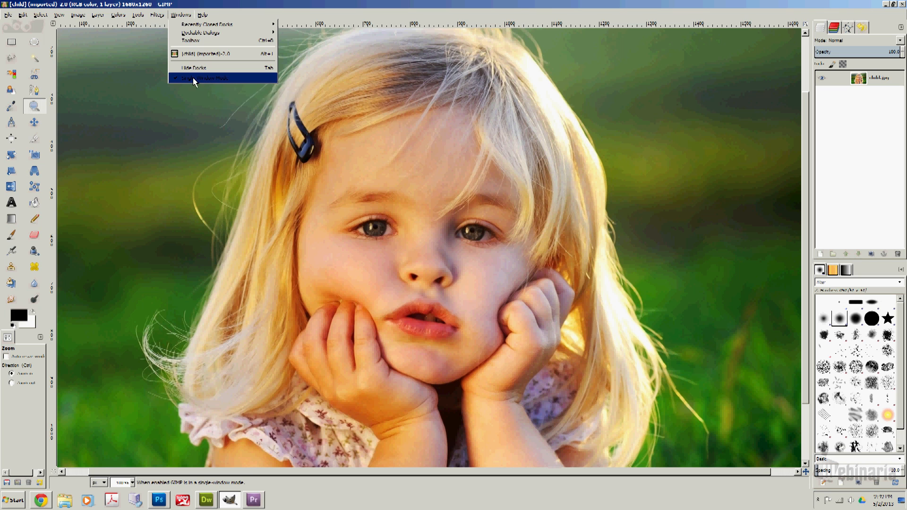
click(206, 77)
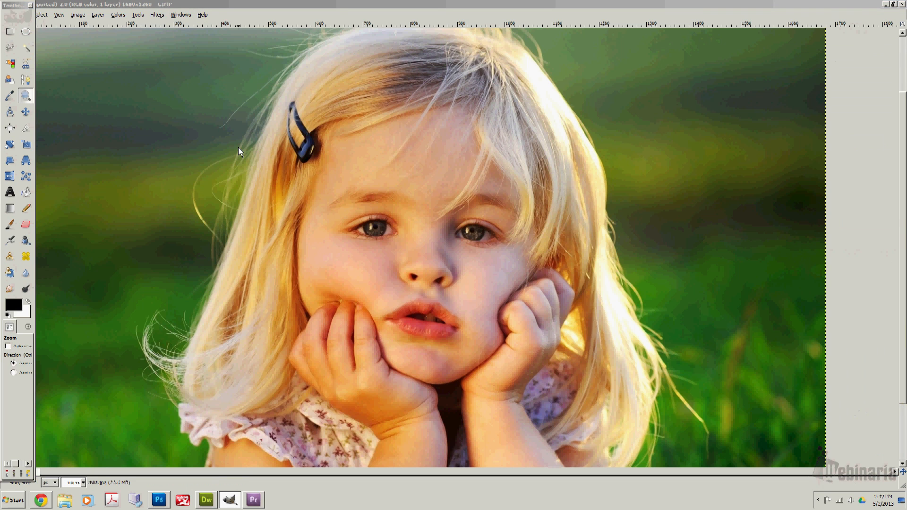
click(181, 14)
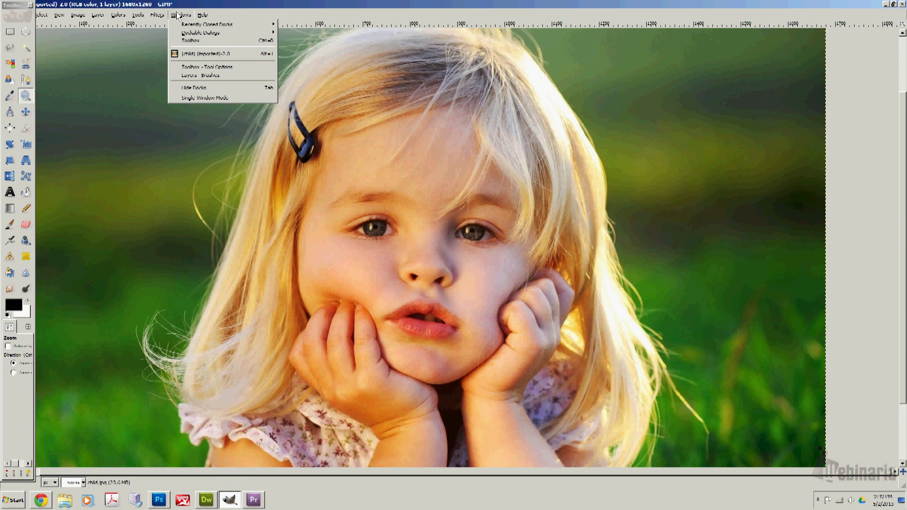
mouse_move(203, 98)
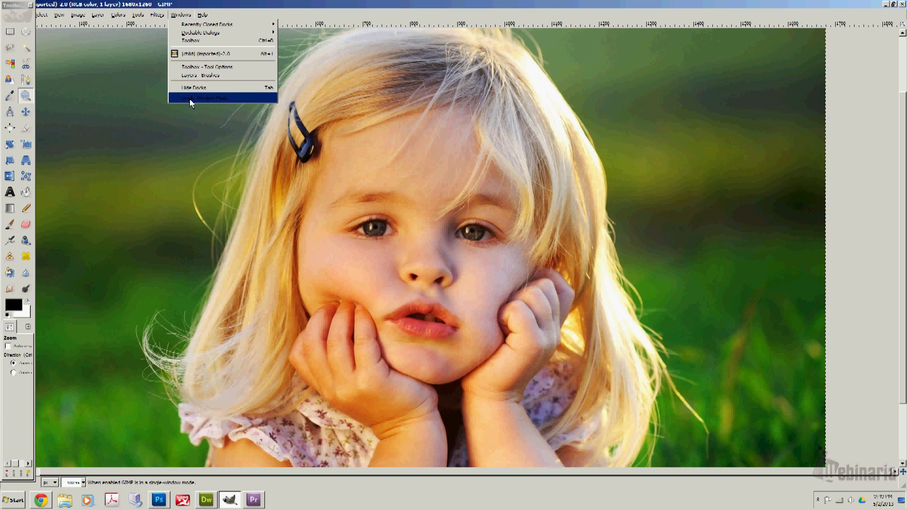
mouse_move(196, 98)
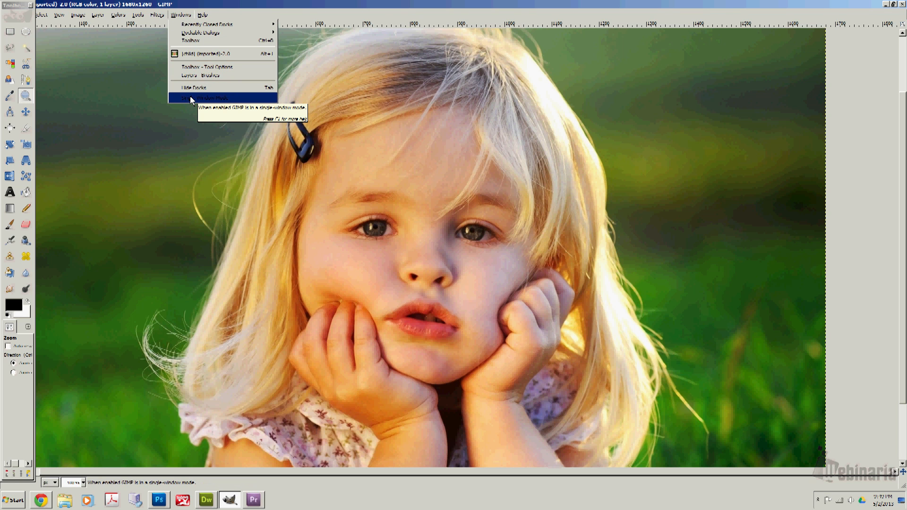
click(208, 97)
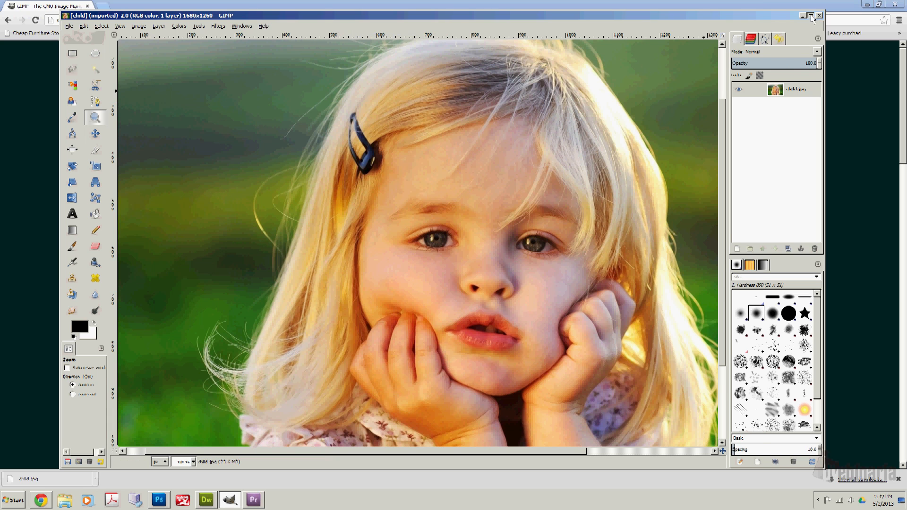
click(809, 16)
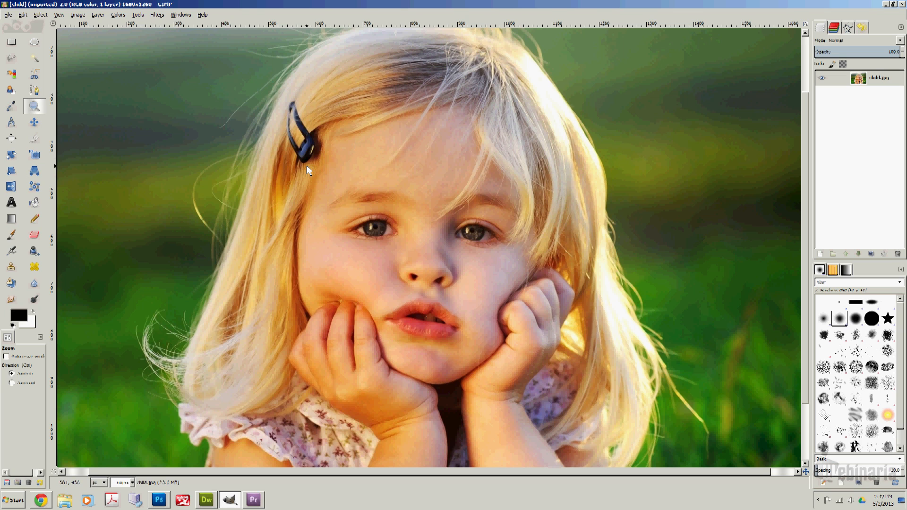
mouse_move(327, 177)
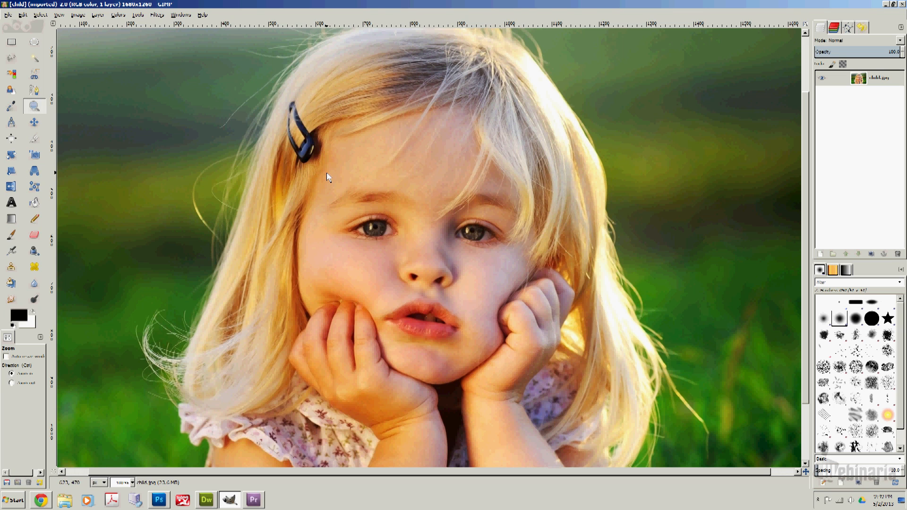
mouse_move(353, 169)
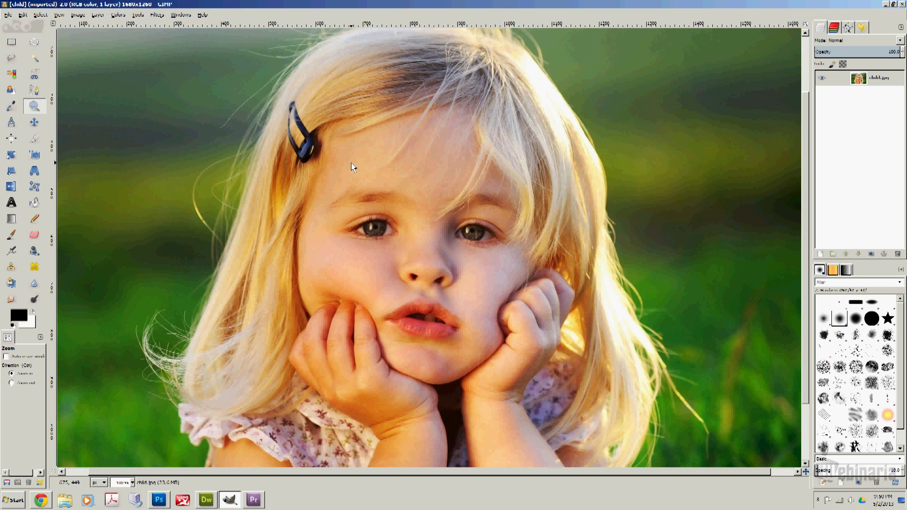
mouse_move(334, 165)
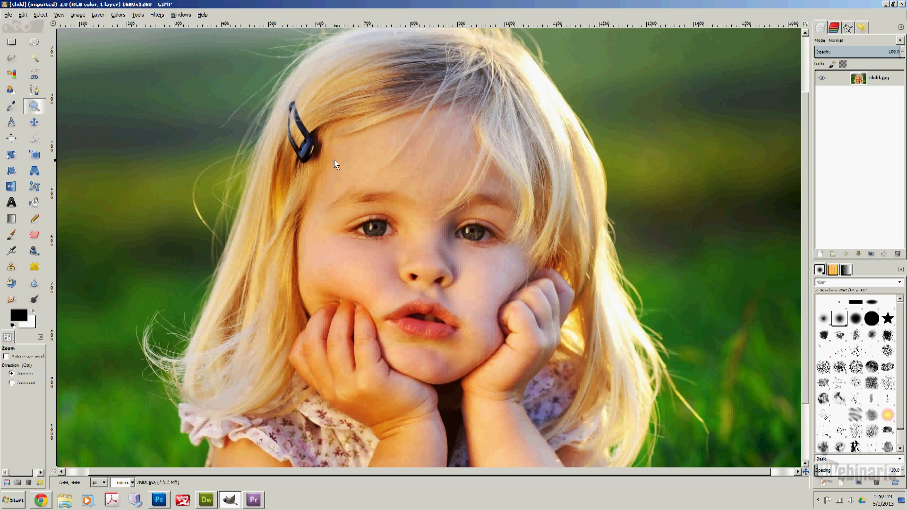
mouse_move(236, 142)
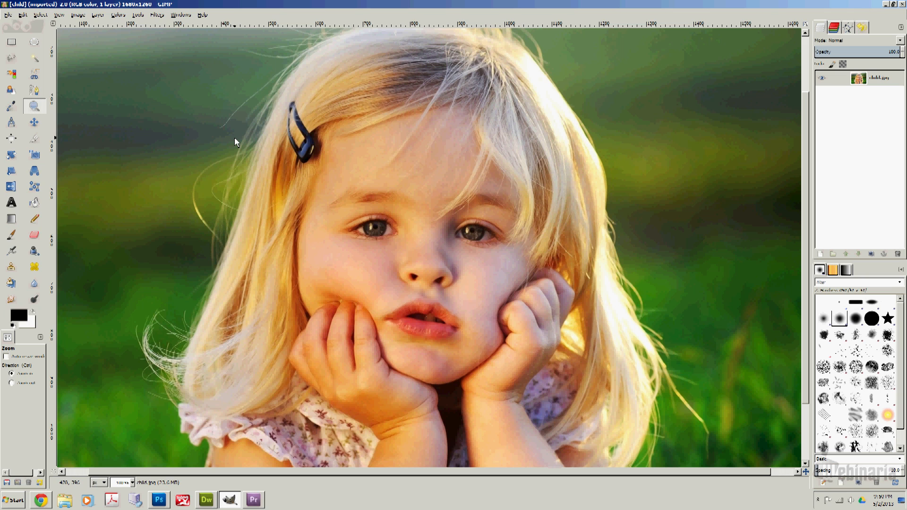
mouse_move(262, 176)
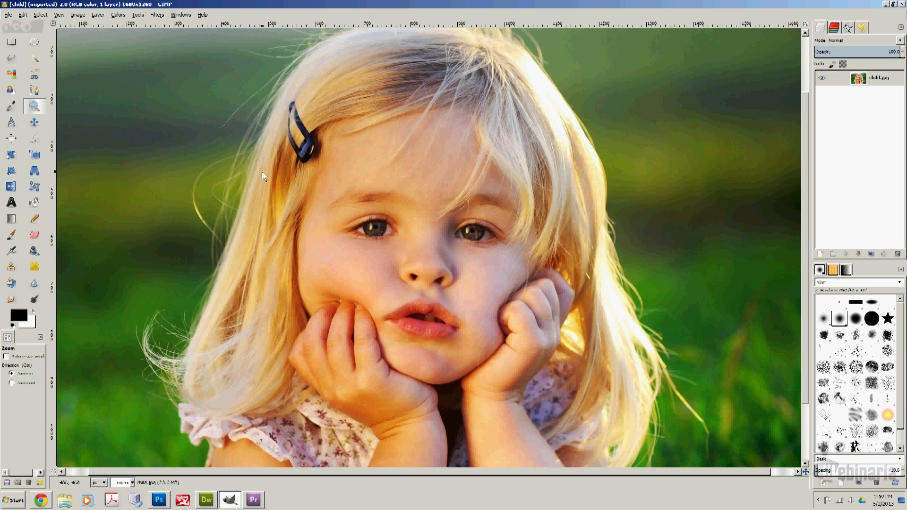
mouse_move(533, 186)
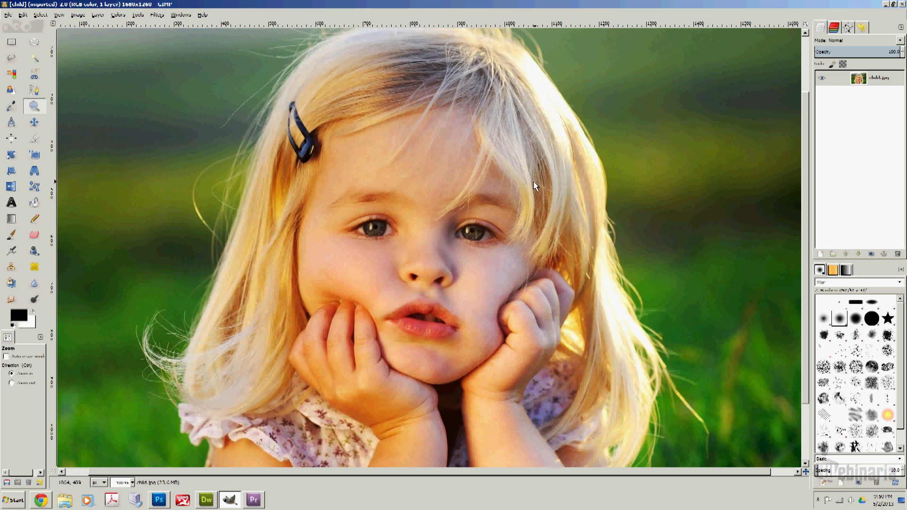
mouse_move(416, 195)
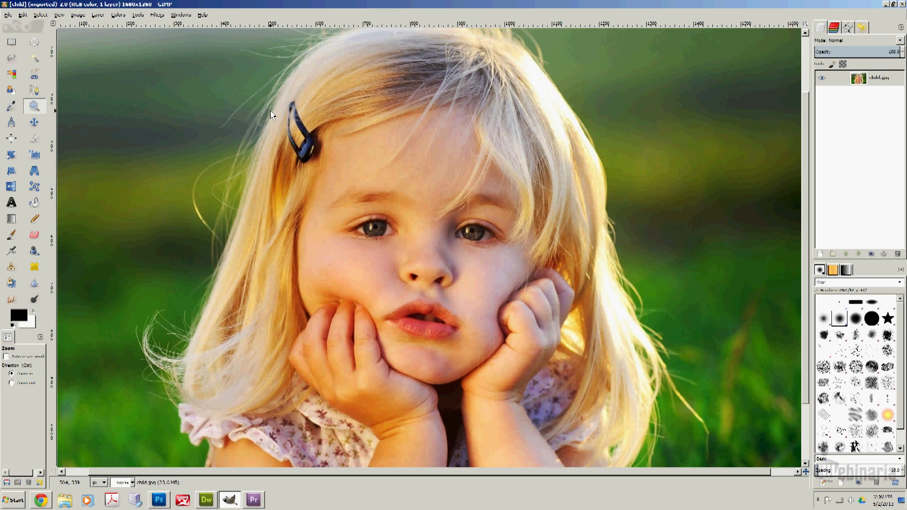
mouse_move(81, 18)
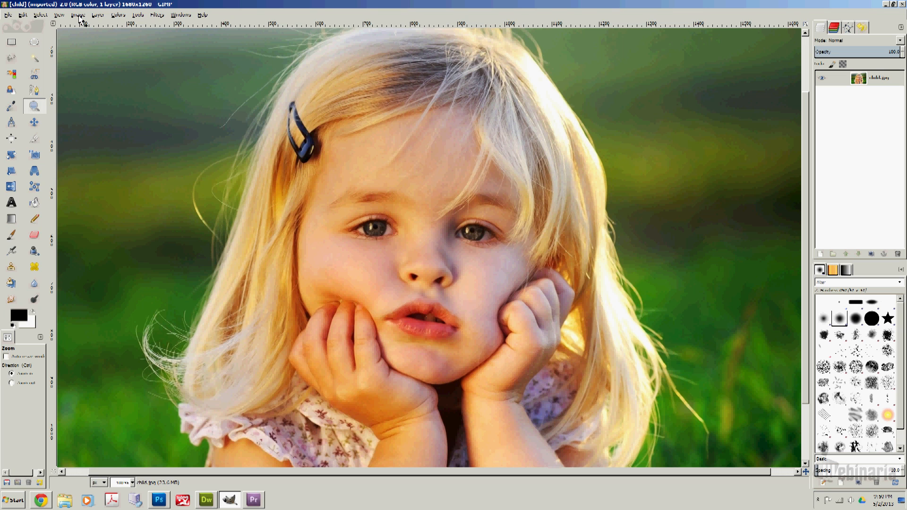
In Scale Image, enter 140 as the X resolution.
click(77, 14)
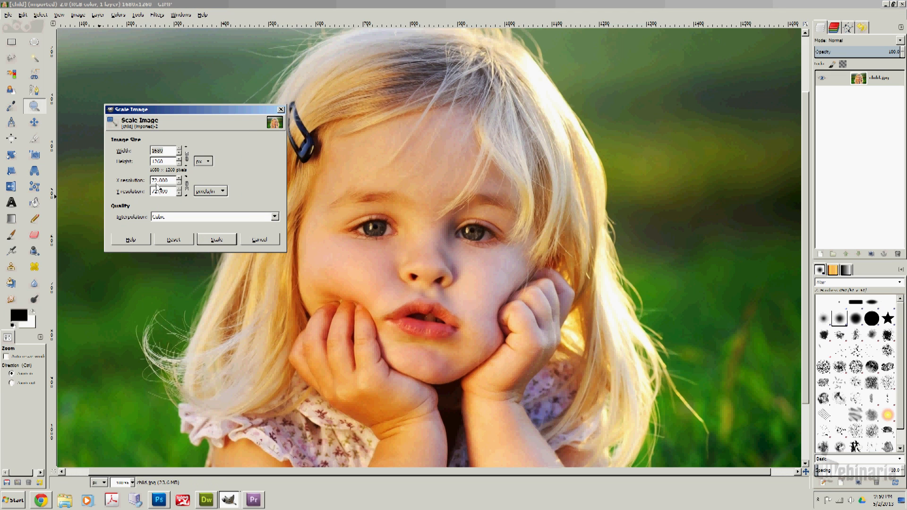
triple_click(163, 180)
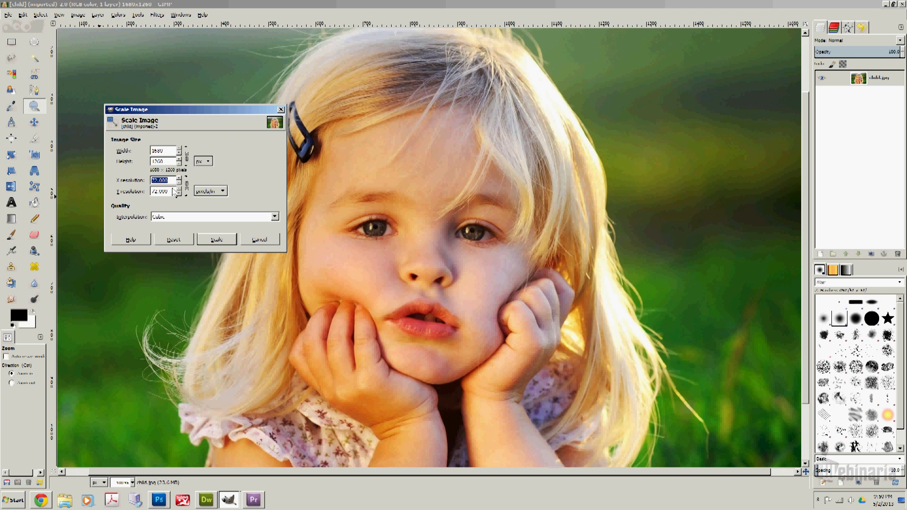
text(140)
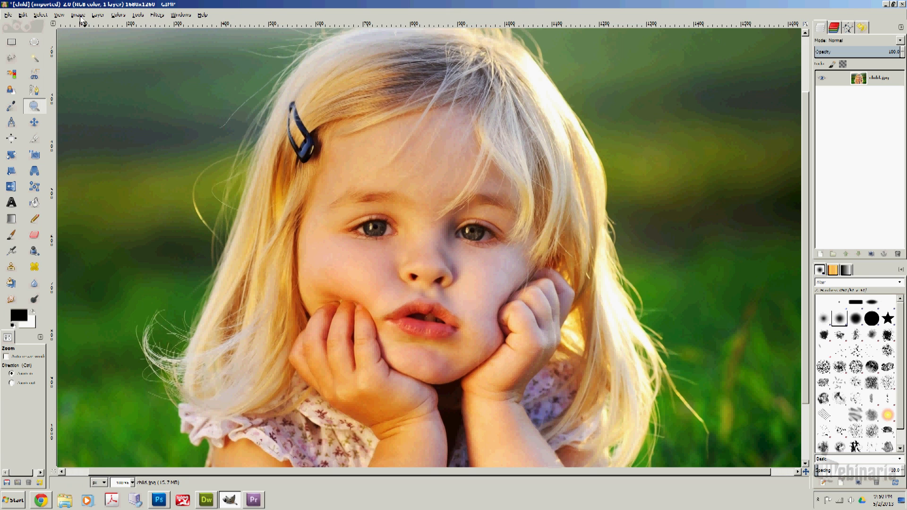
Scale the image to 5 inches wide, about 700 × 525 pixels.
click(78, 14)
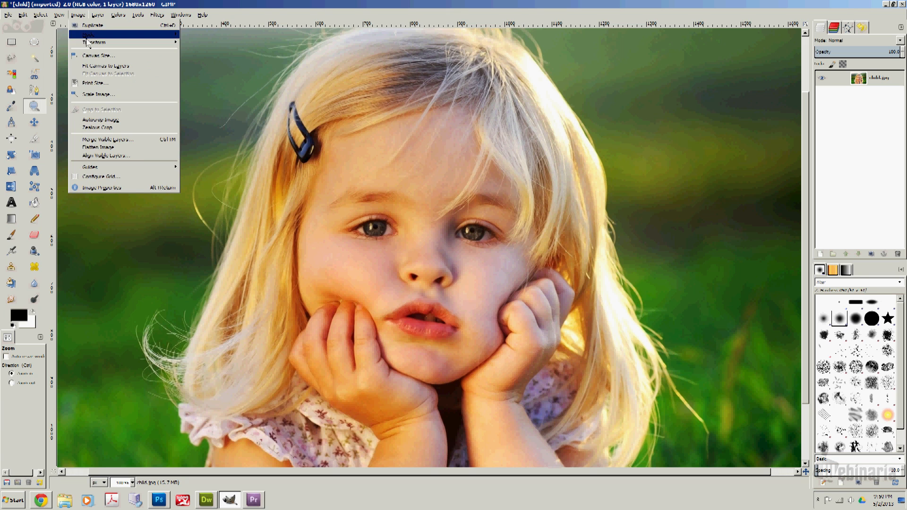
click(97, 94)
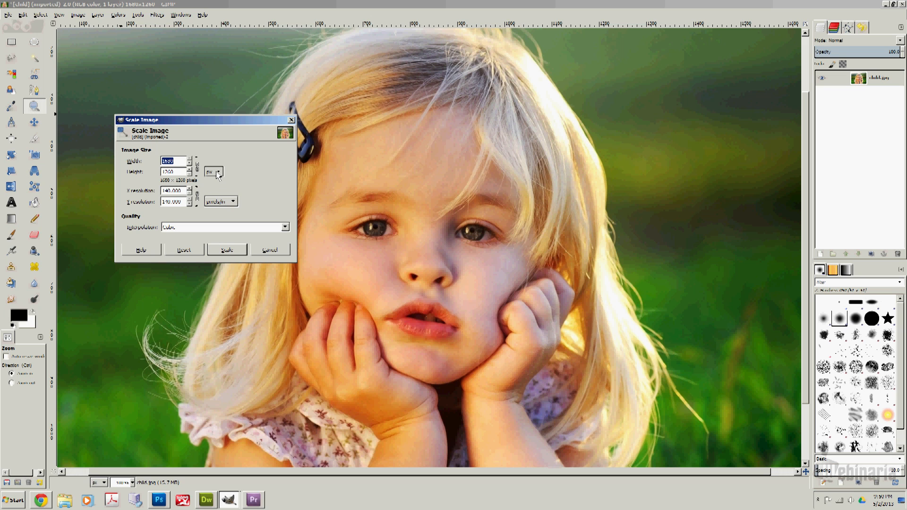
click(219, 172)
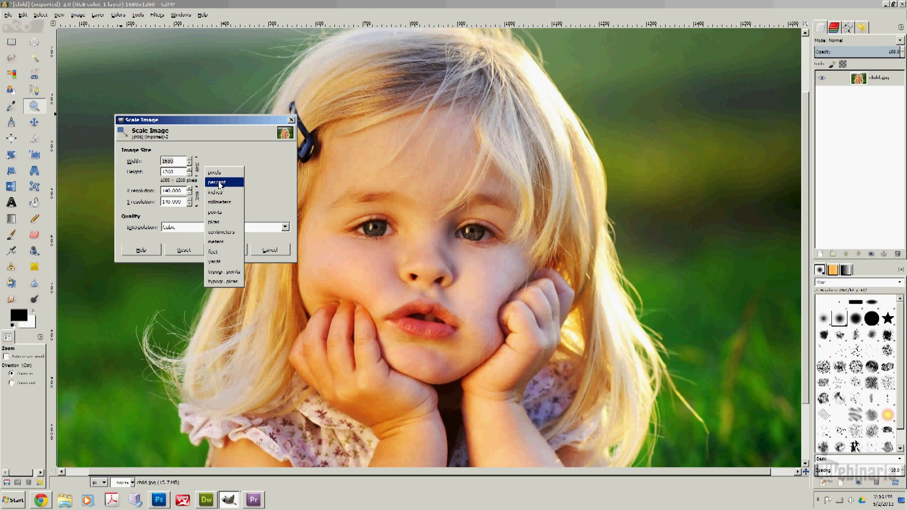
click(214, 191)
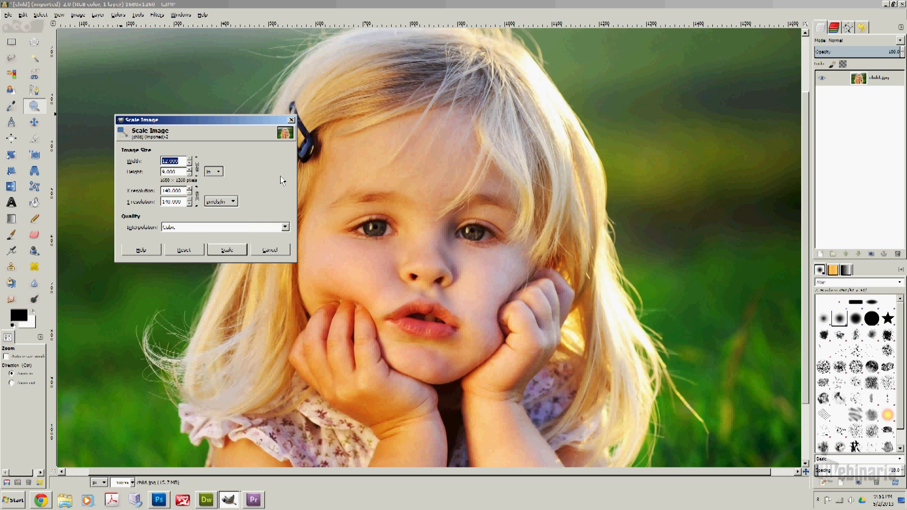
mouse_move(266, 180)
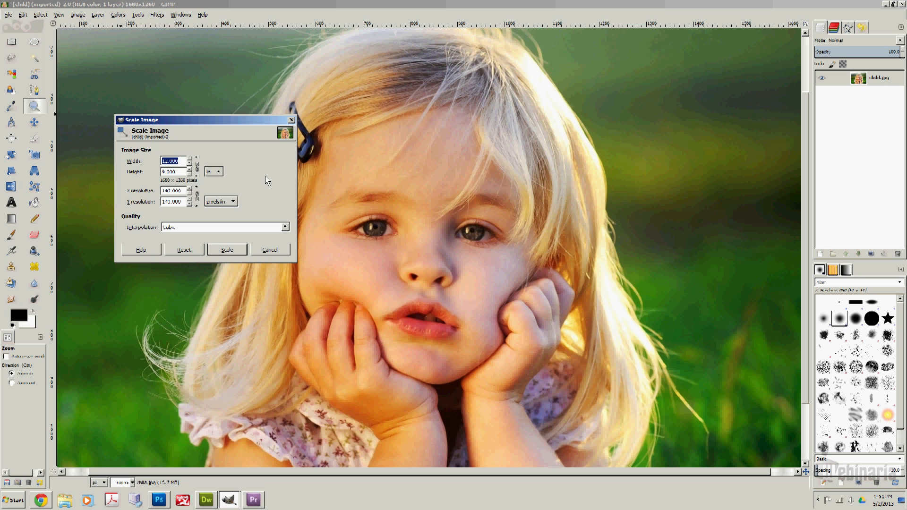
text(5)
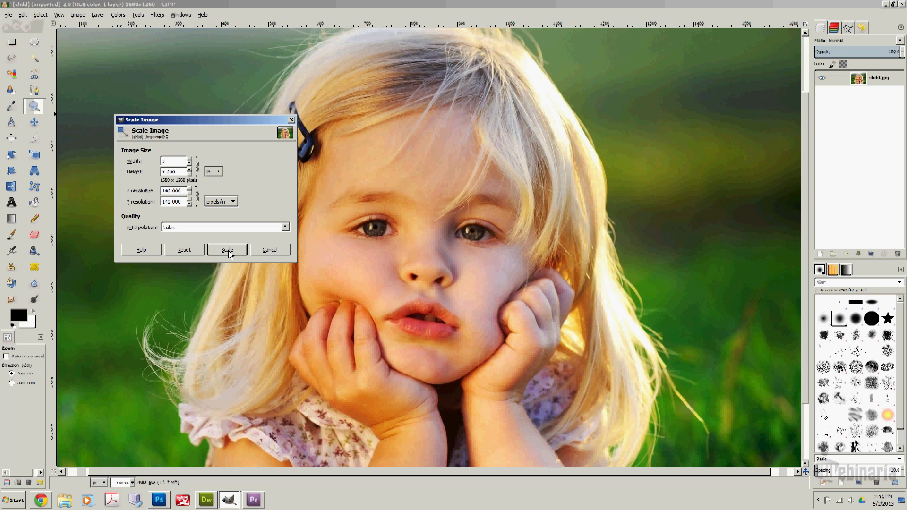
click(227, 249)
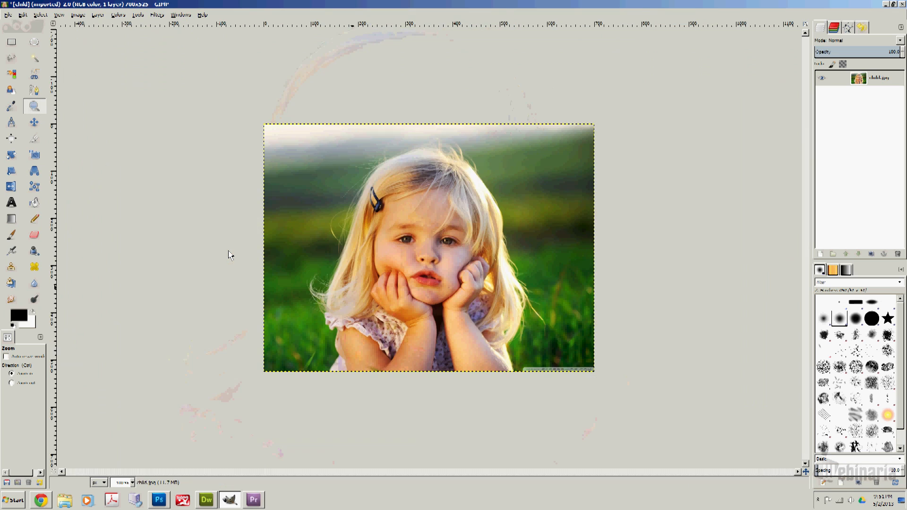
mouse_move(397, 221)
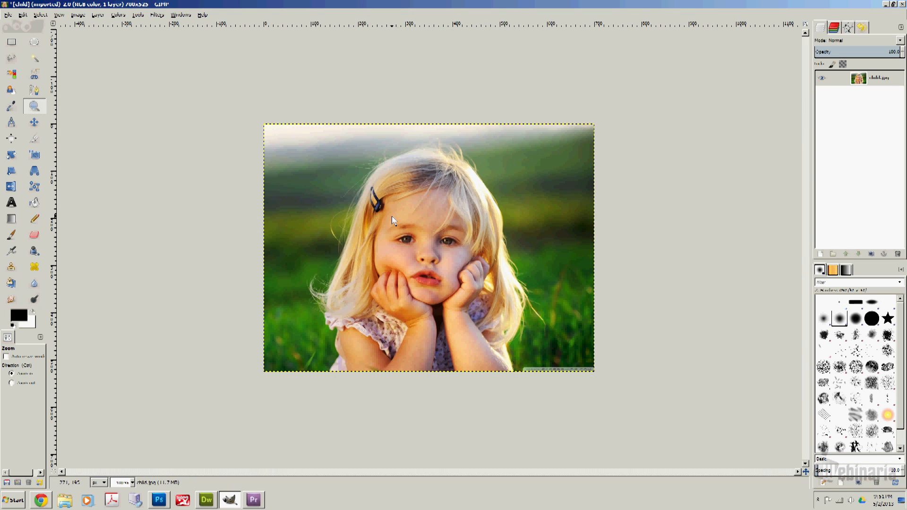
mouse_move(317, 191)
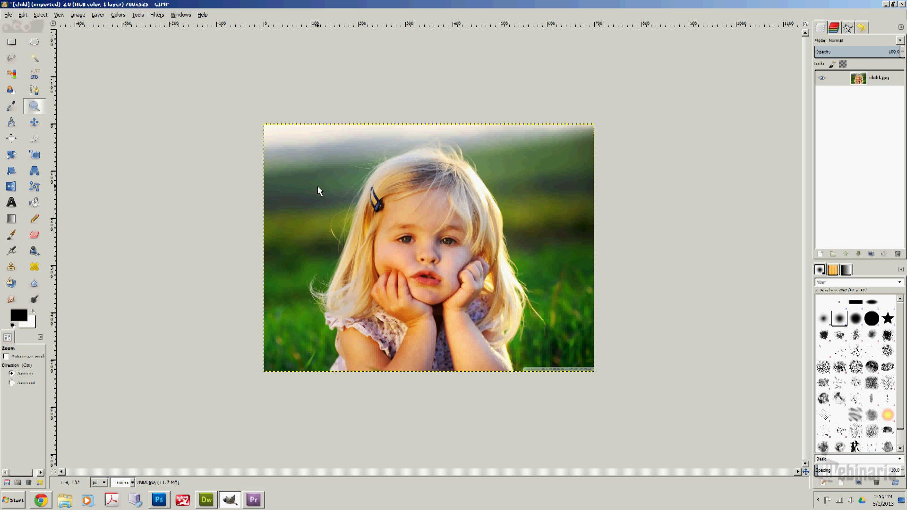
mouse_move(361, 199)
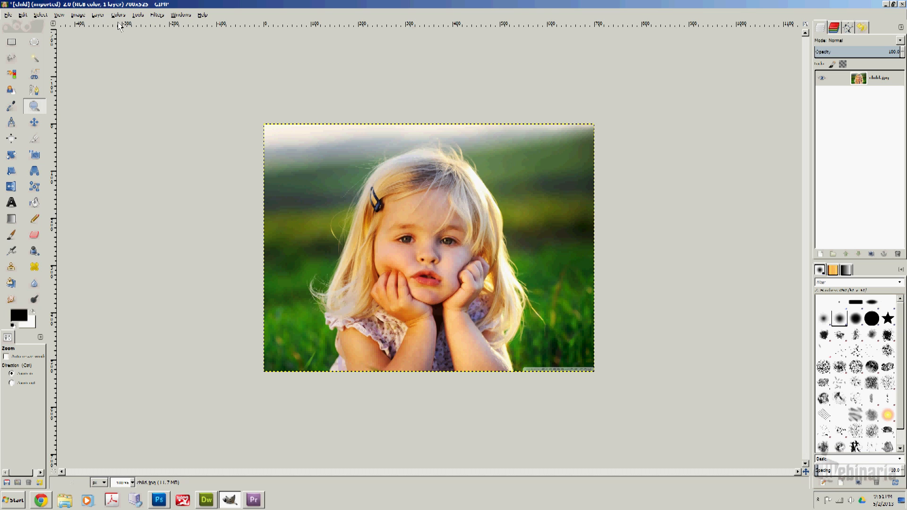
Switch the image mode to Grayscale.
click(78, 15)
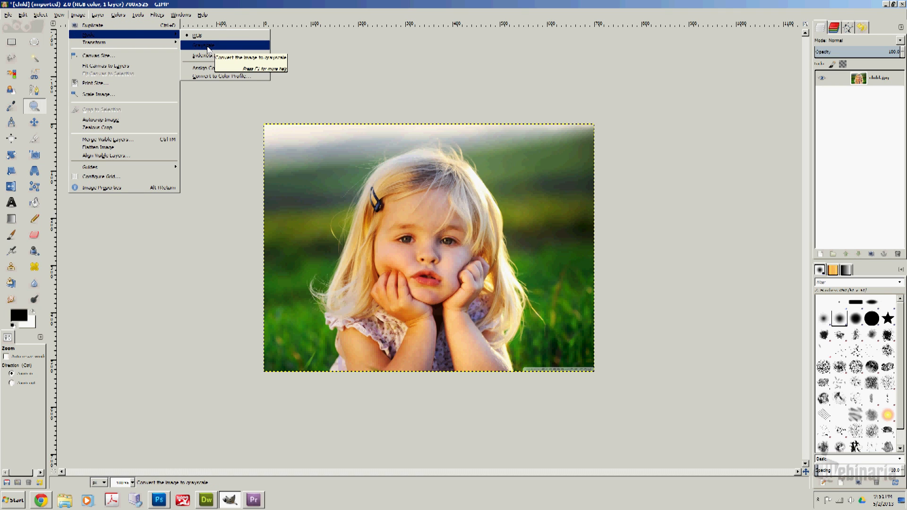
click(202, 46)
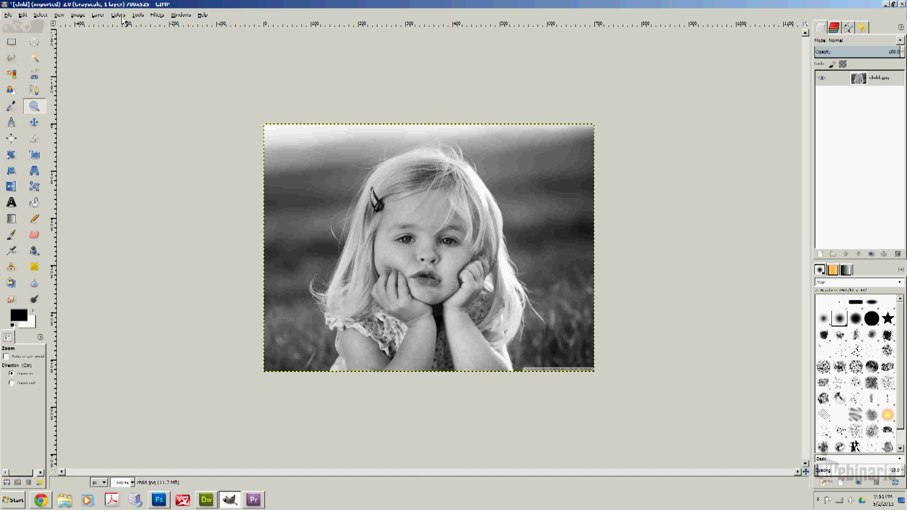
Apply Brightness-Contrast with contrast raised to about 45 and brightness nudged slightly up.
click(117, 15)
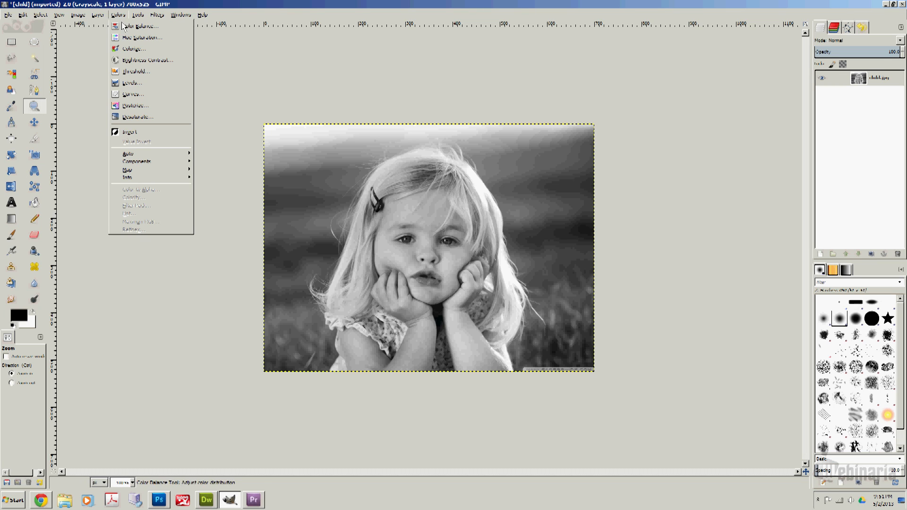
click(147, 60)
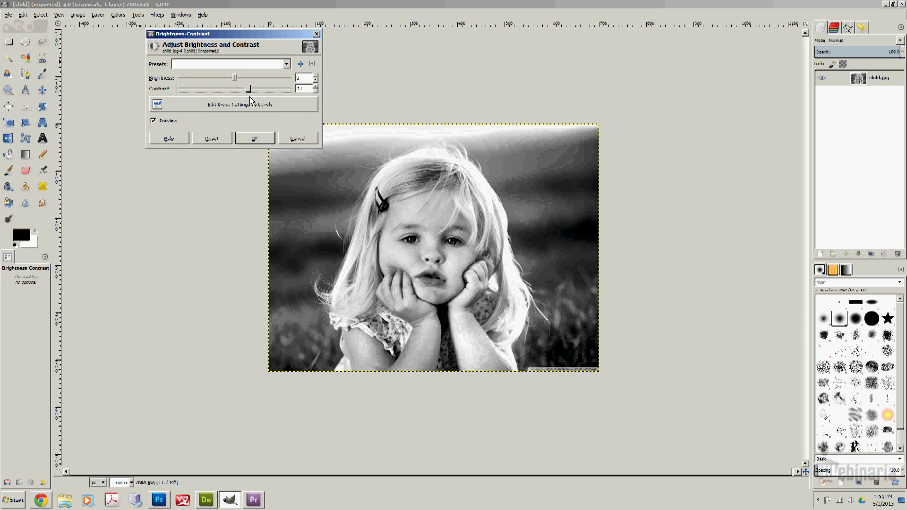
drag(249, 88, 242, 88)
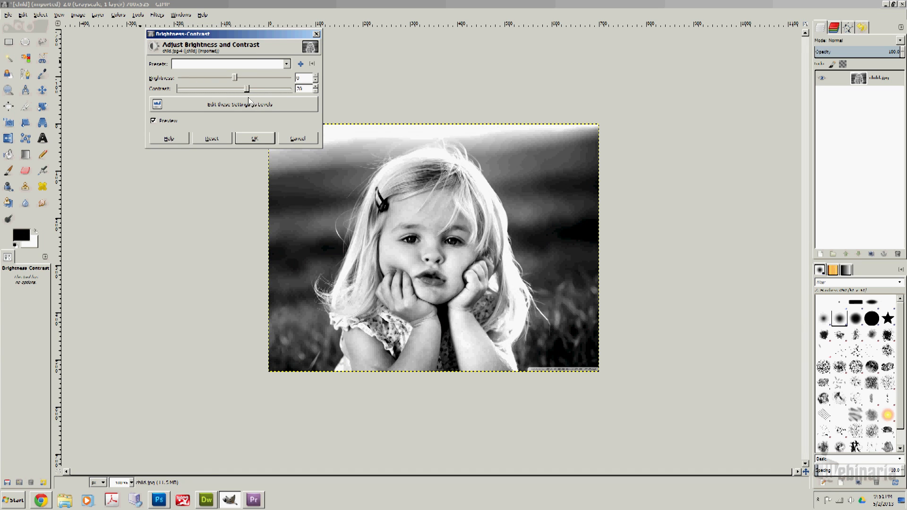
drag(234, 77, 237, 78)
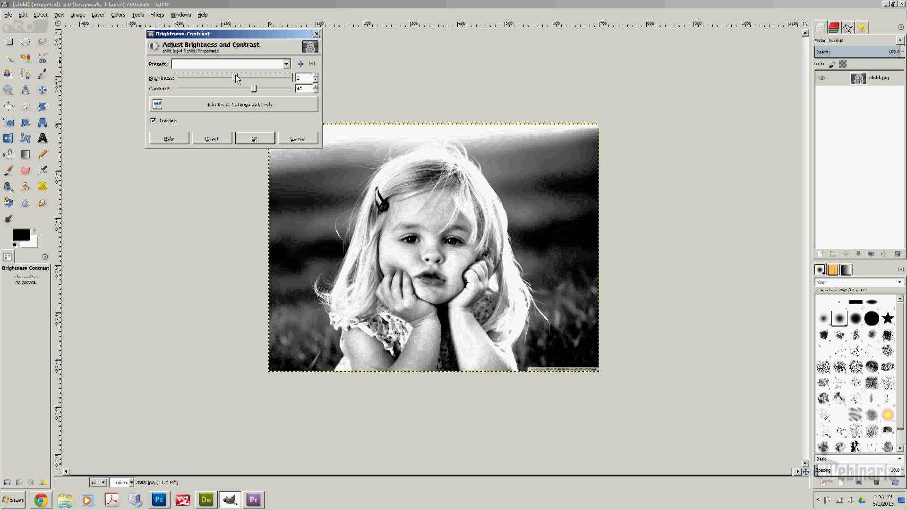
drag(235, 77, 243, 77)
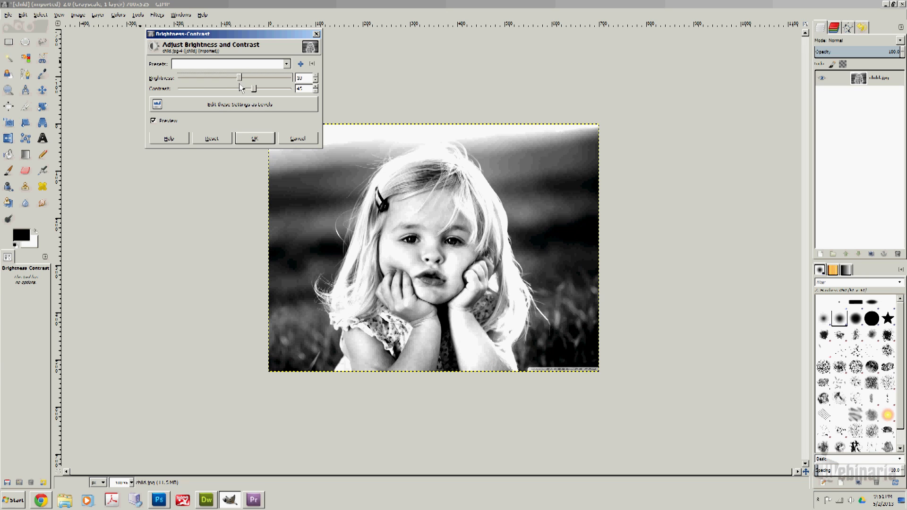
drag(238, 78, 236, 77)
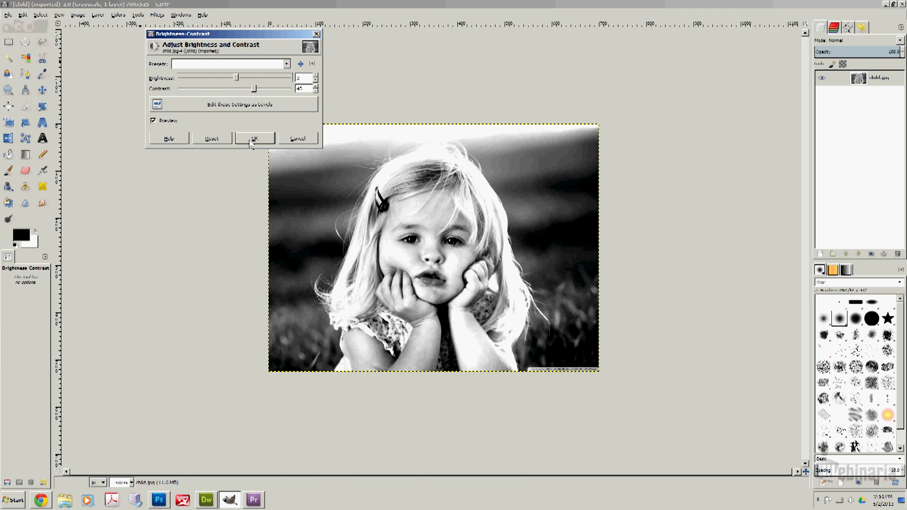
mouse_move(292, 121)
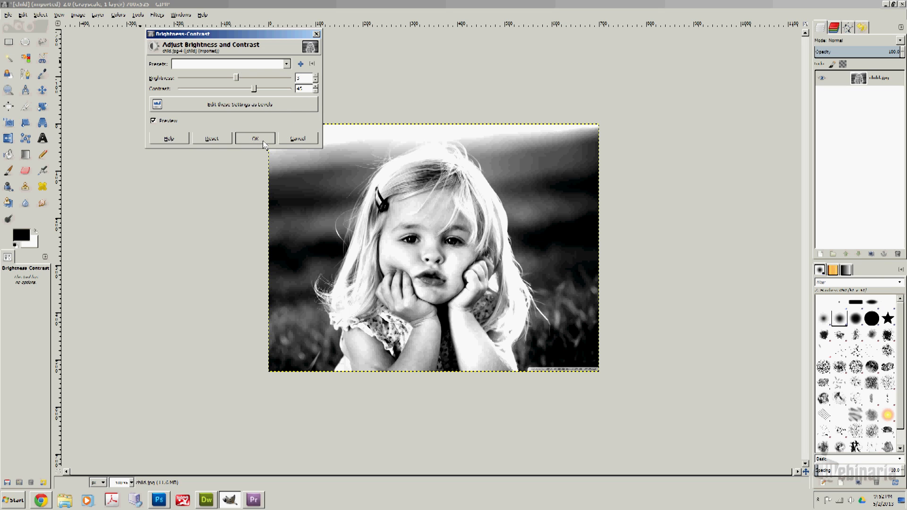
click(255, 138)
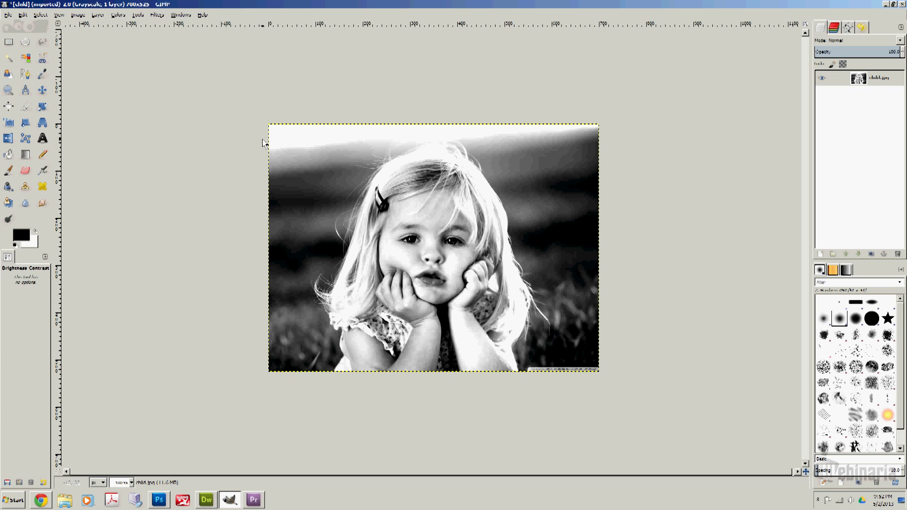
Open the Unsharp Mask filter from the Filters menu.
click(157, 14)
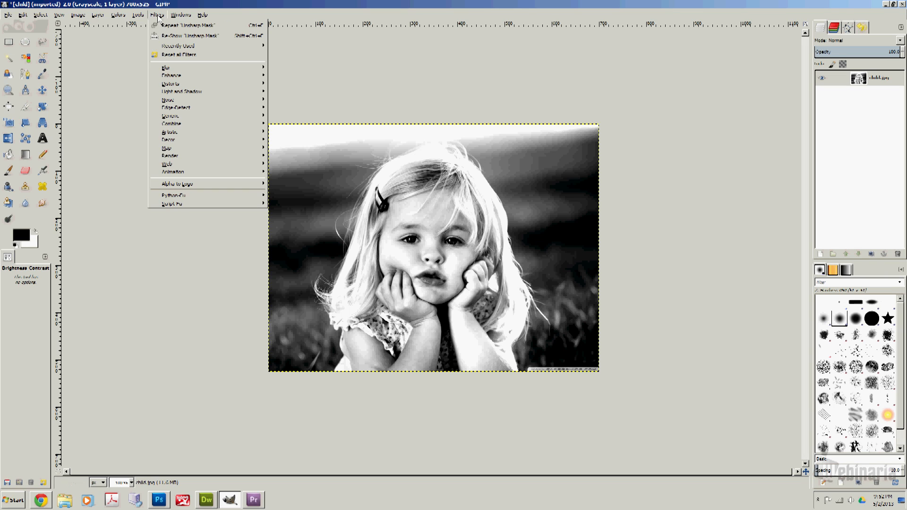
mouse_move(179, 75)
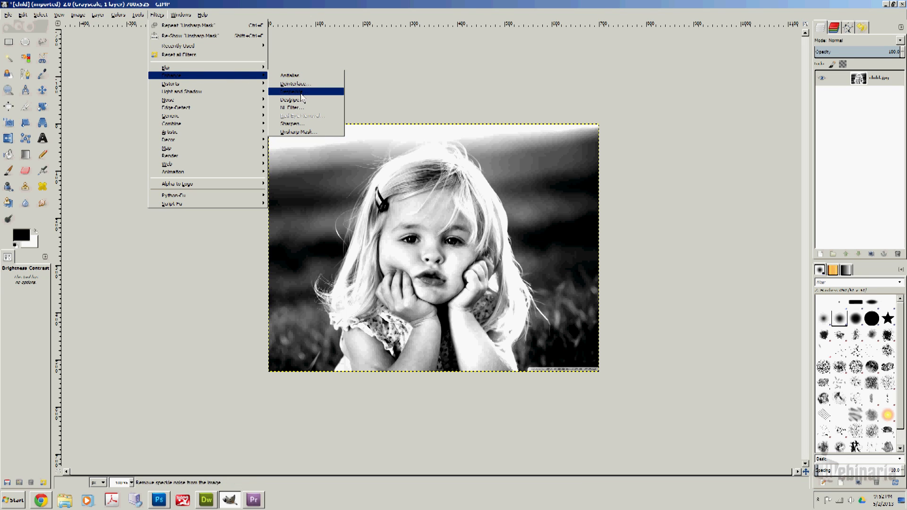
mouse_move(298, 131)
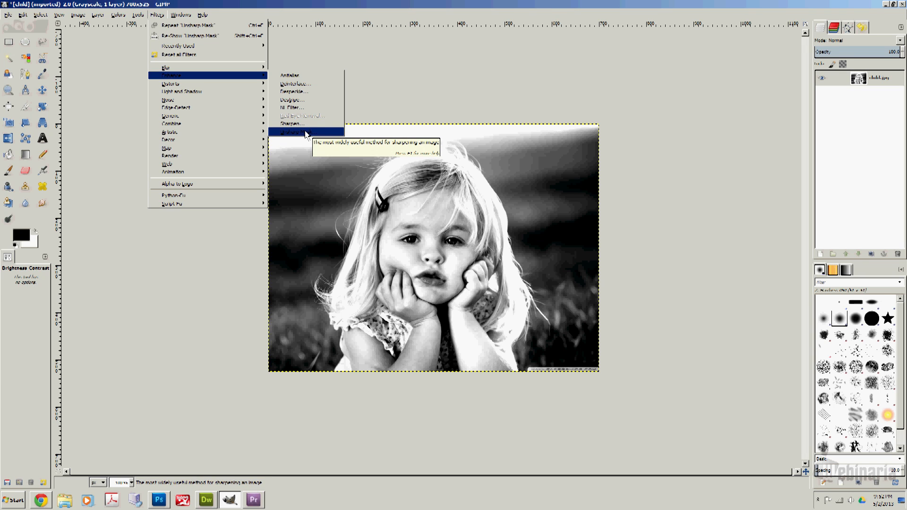
click(292, 131)
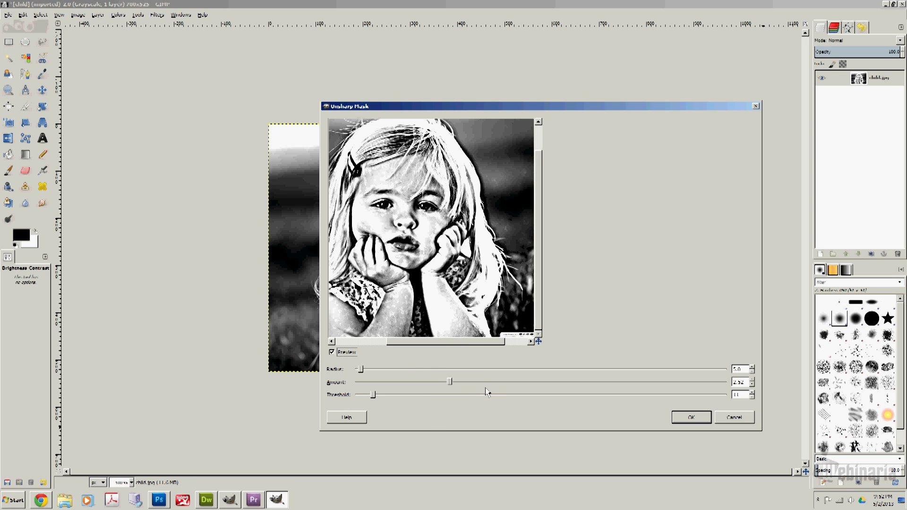
mouse_move(625, 386)
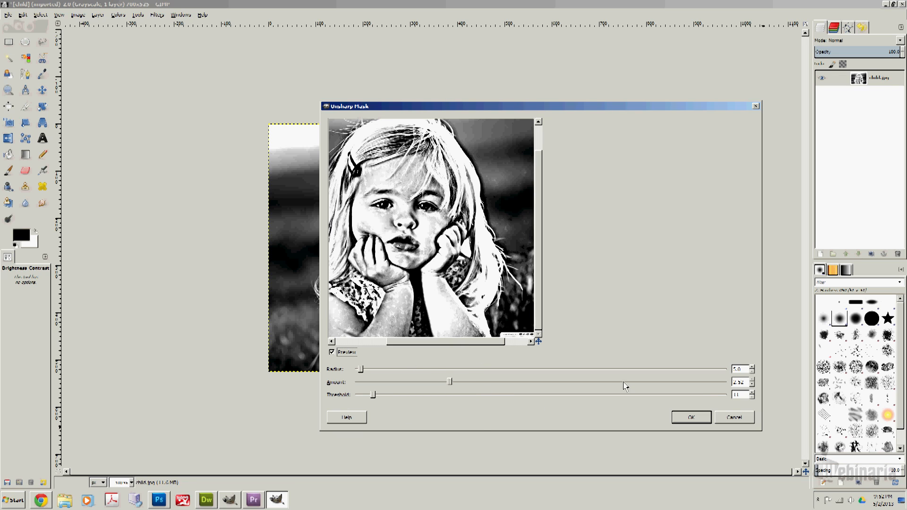
mouse_move(421, 415)
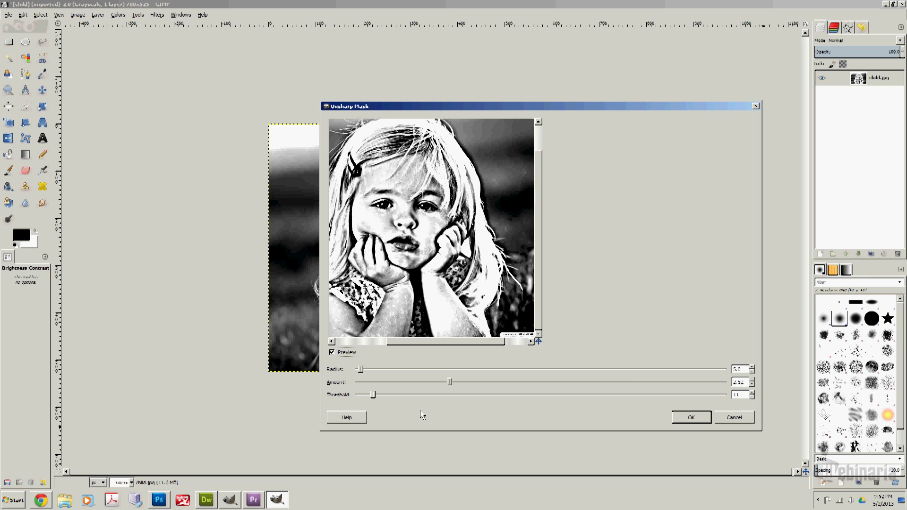
mouse_move(492, 396)
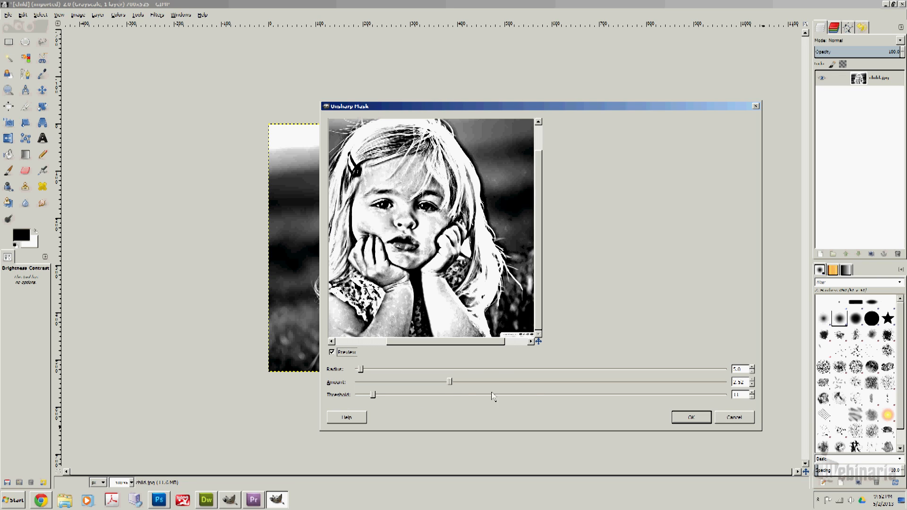
mouse_move(660, 384)
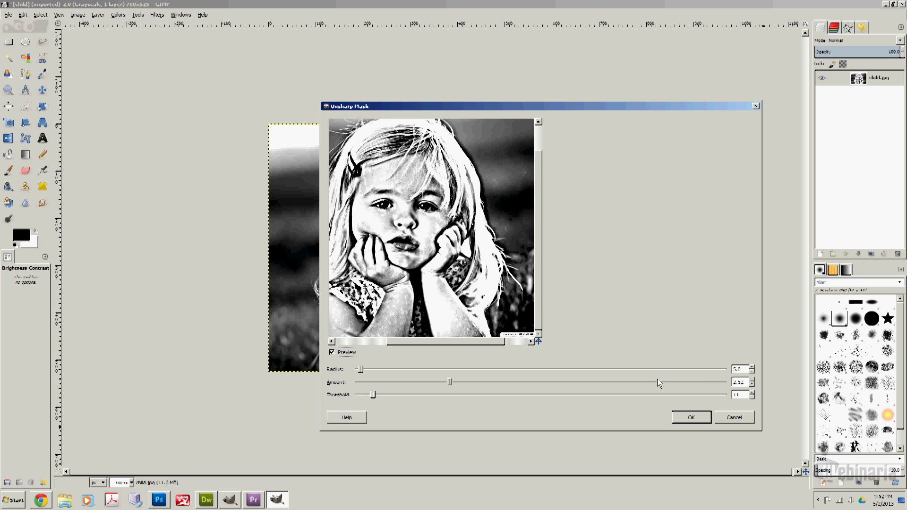
mouse_move(694, 402)
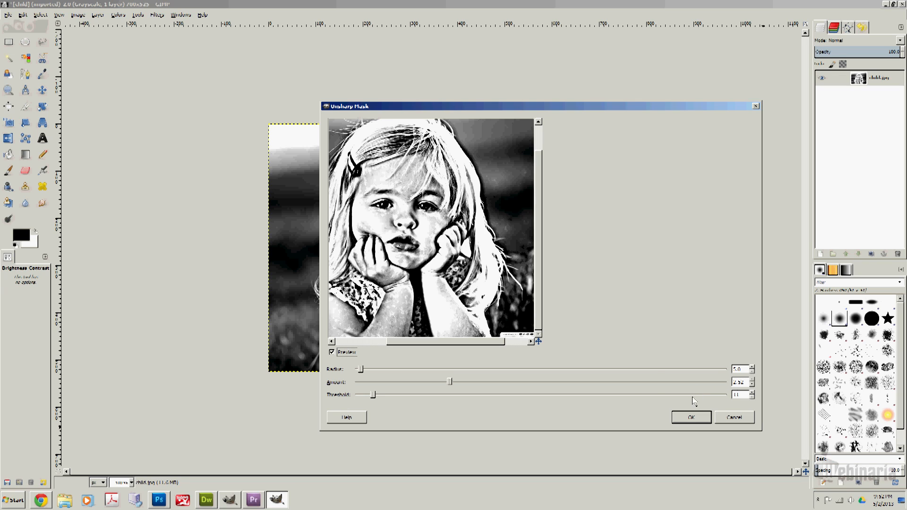
mouse_move(604, 314)
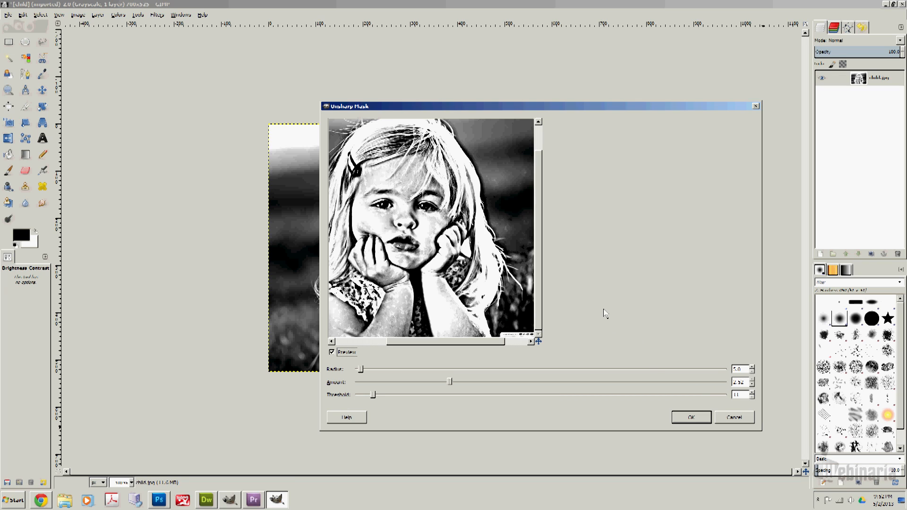
mouse_move(657, 336)
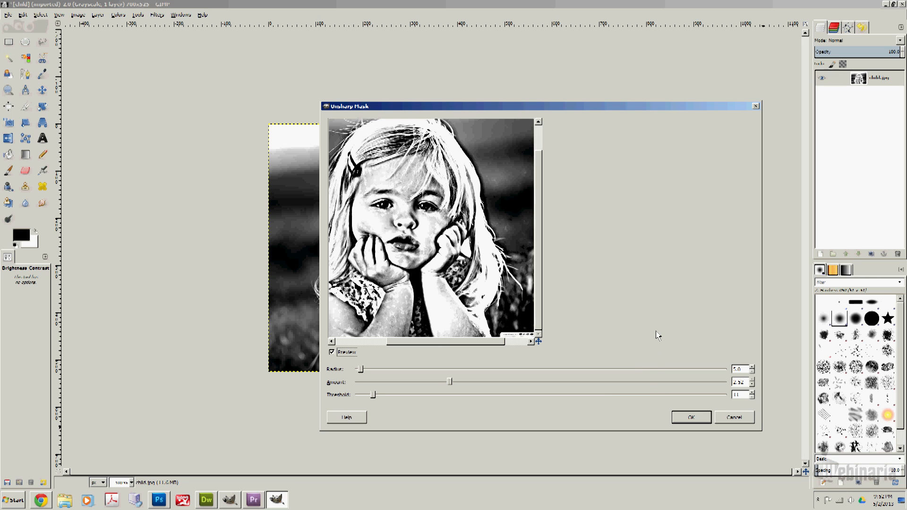
Apply Unsharp Mask with radius 5.0, a high amount and threshold 11.
click(690, 417)
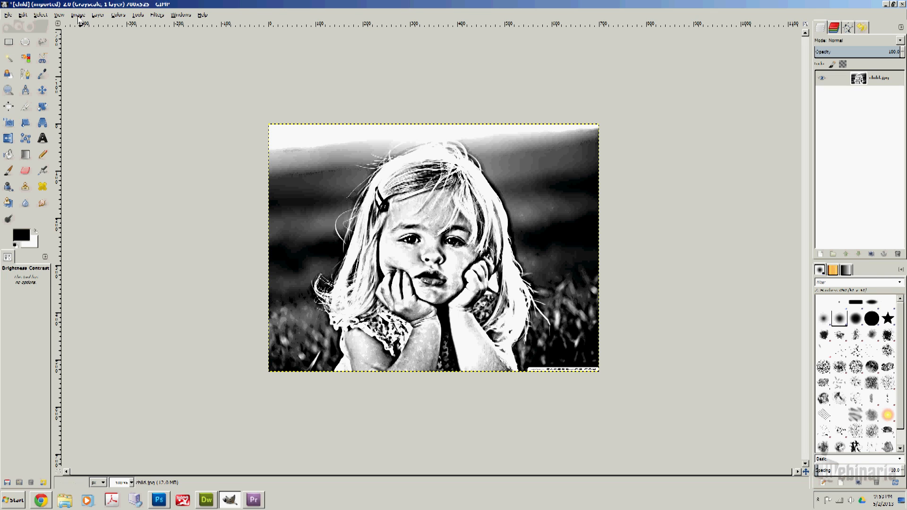
click(78, 15)
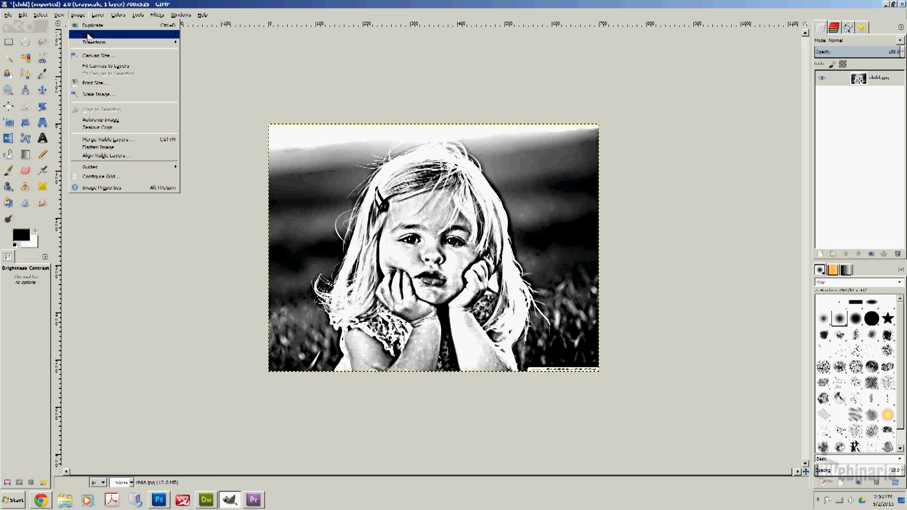
mouse_move(88, 35)
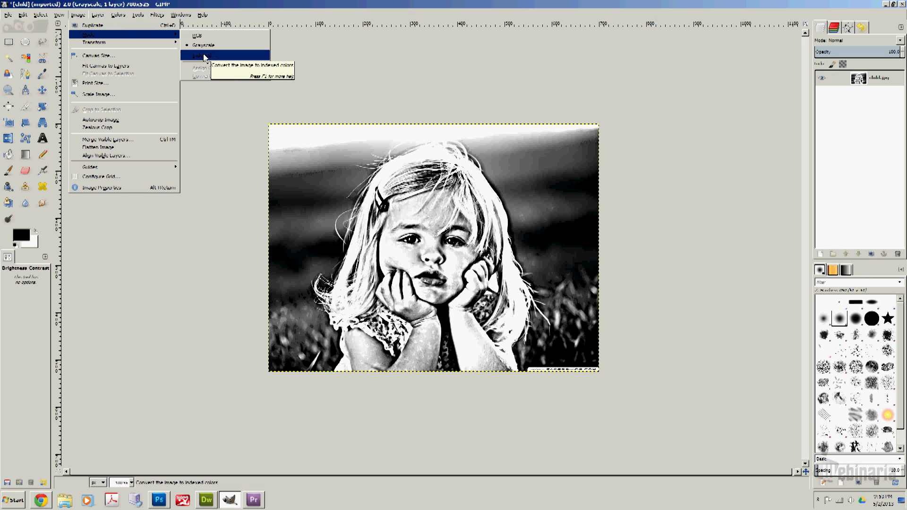
Convert to indexed mode using a 1-bit black-and-white palette with Floyd-Steinberg (normal) dithering.
click(201, 55)
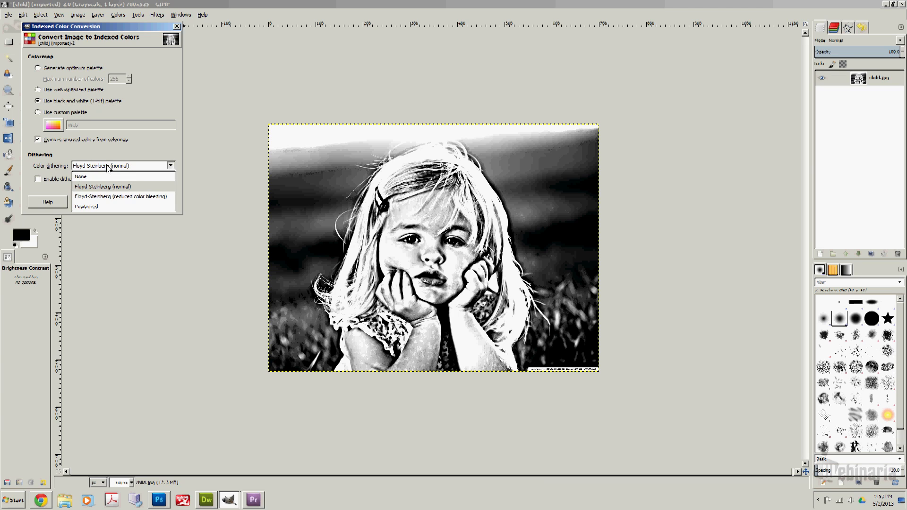
mouse_move(102, 193)
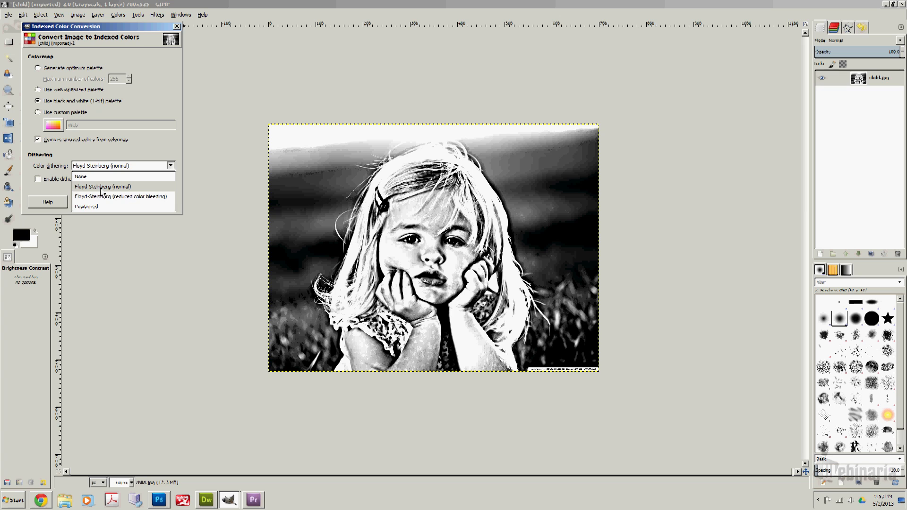
mouse_move(103, 193)
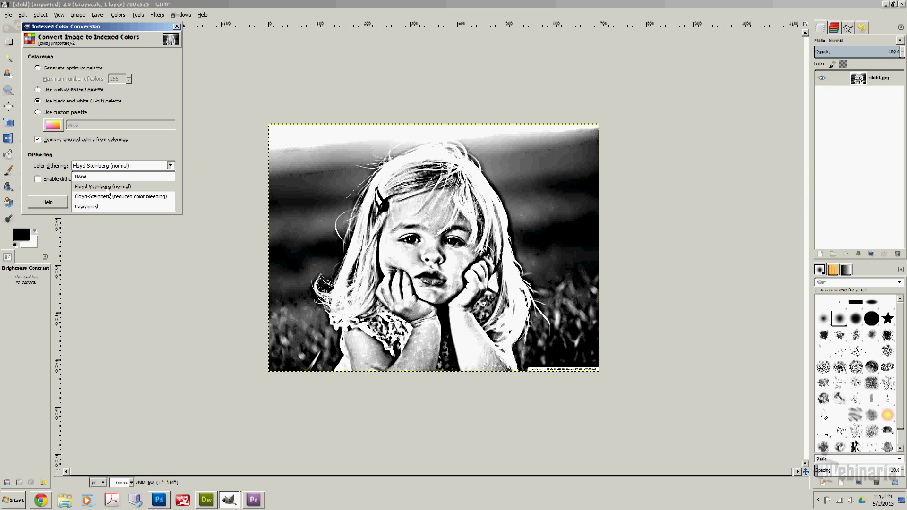
click(103, 186)
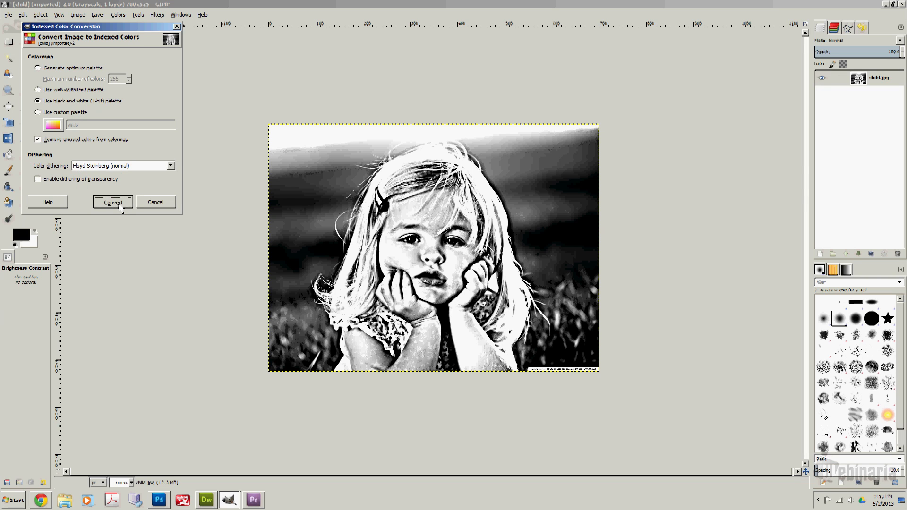
click(113, 203)
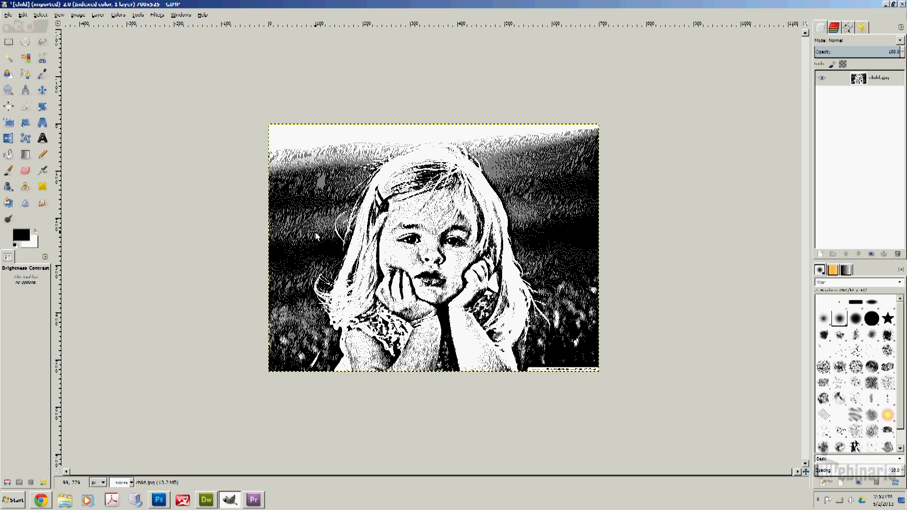
mouse_move(291, 228)
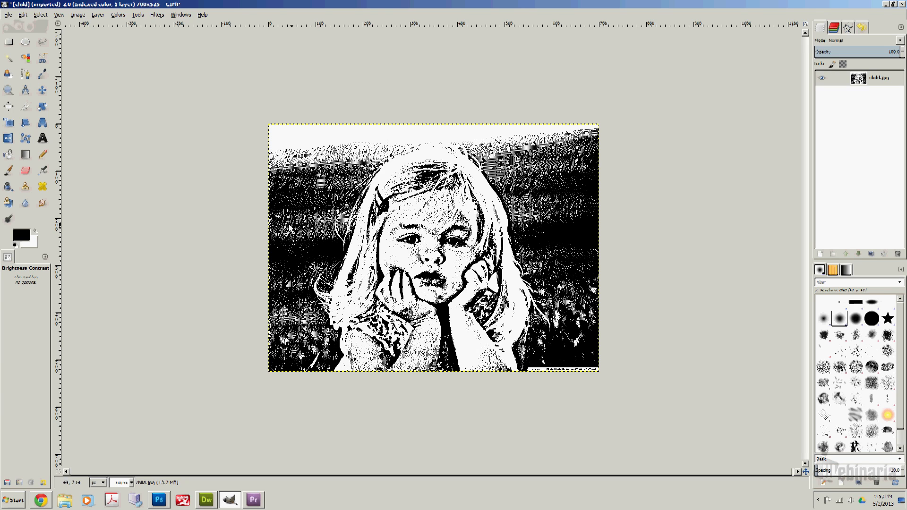
mouse_move(567, 235)
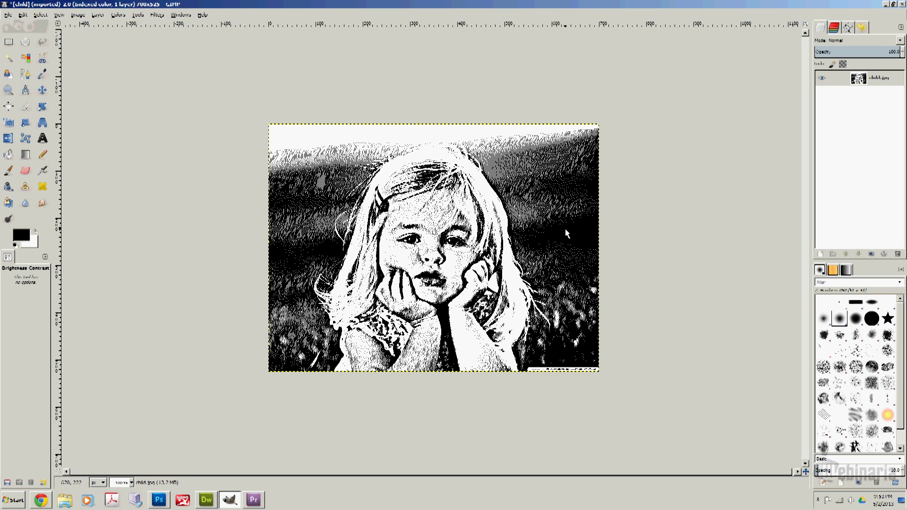
mouse_move(375, 170)
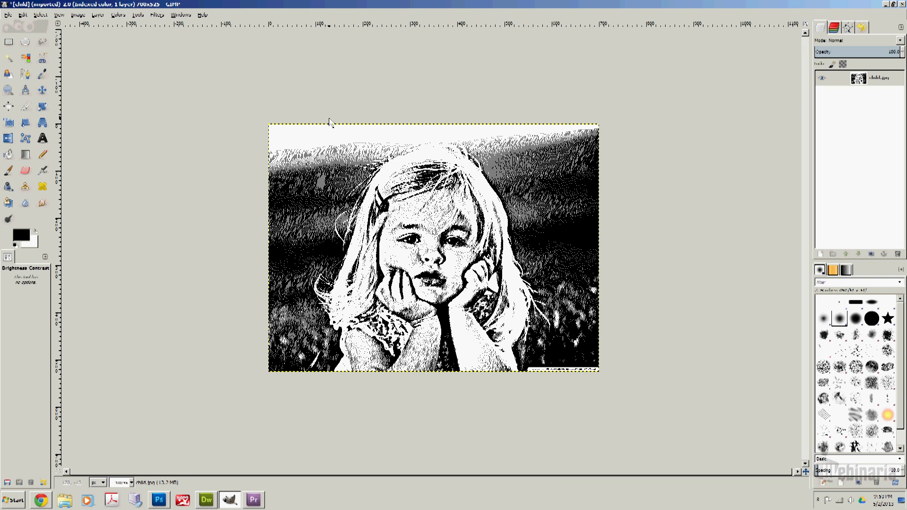
click(7, 15)
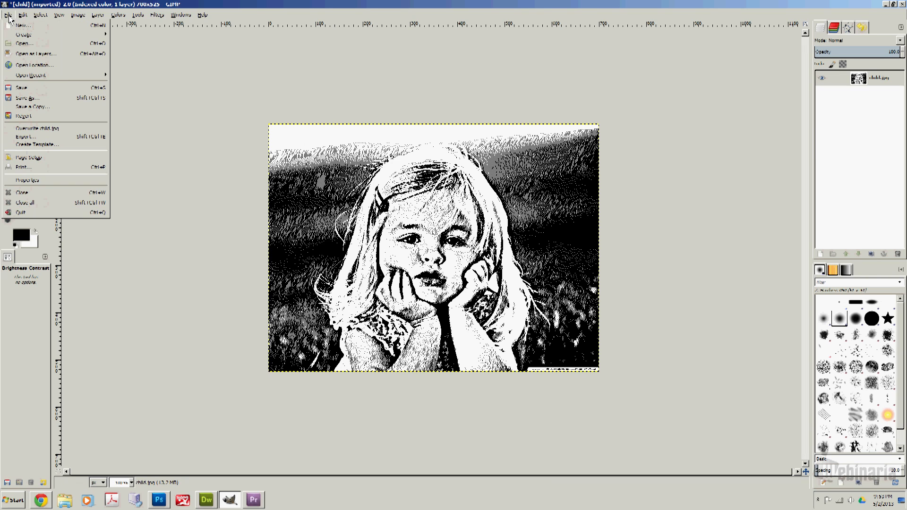
mouse_move(32, 98)
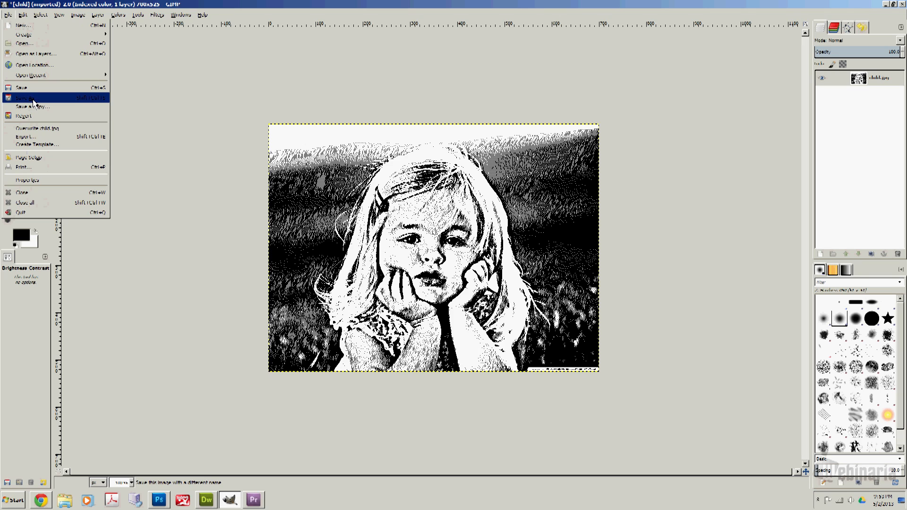
click(33, 106)
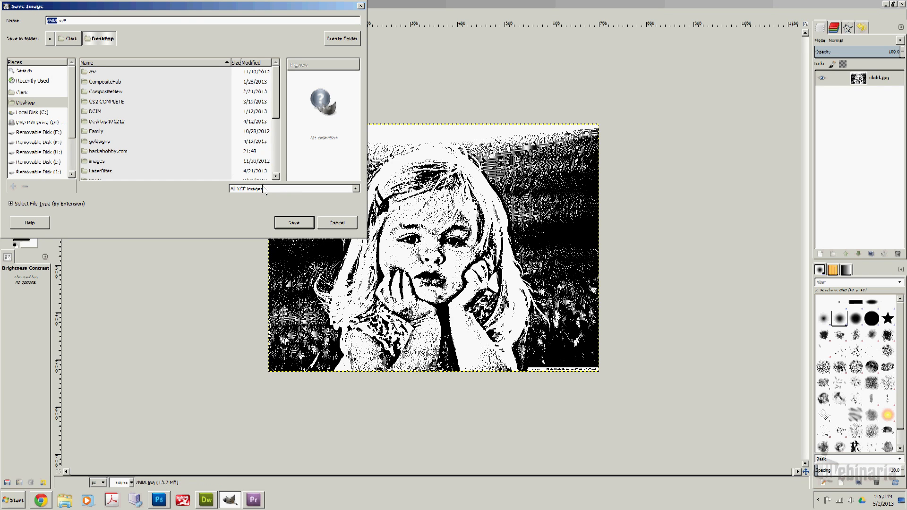
mouse_move(272, 193)
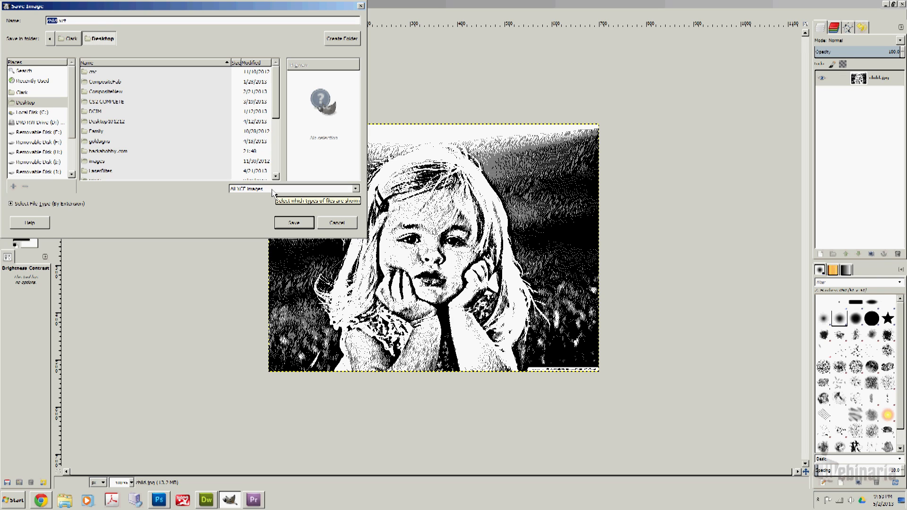
click(291, 188)
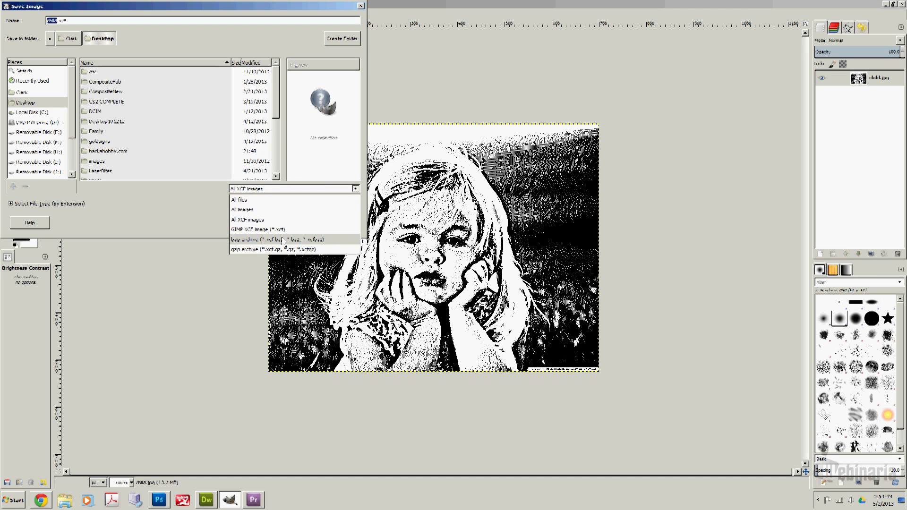
mouse_move(287, 250)
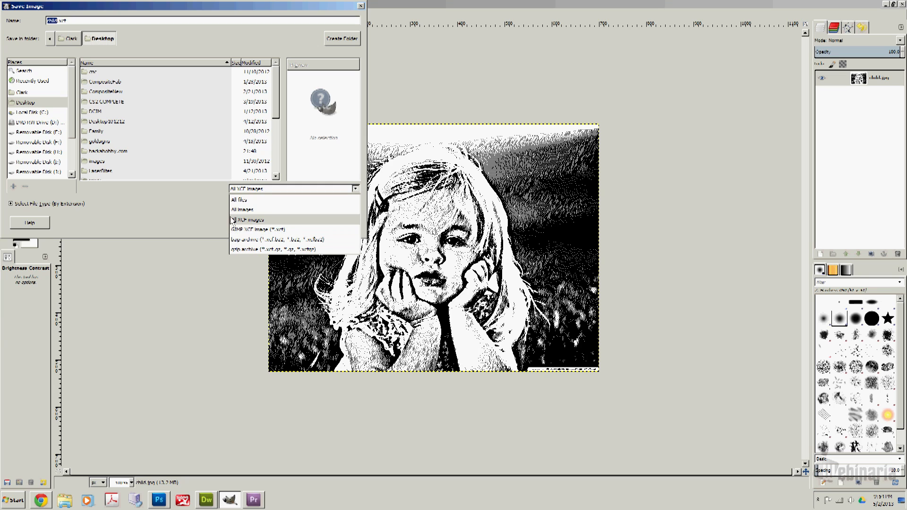
click(249, 220)
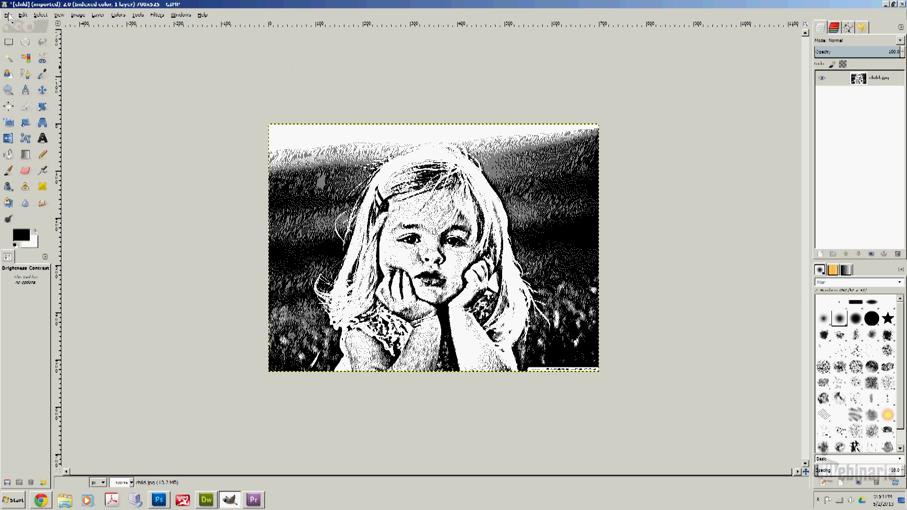
click(8, 15)
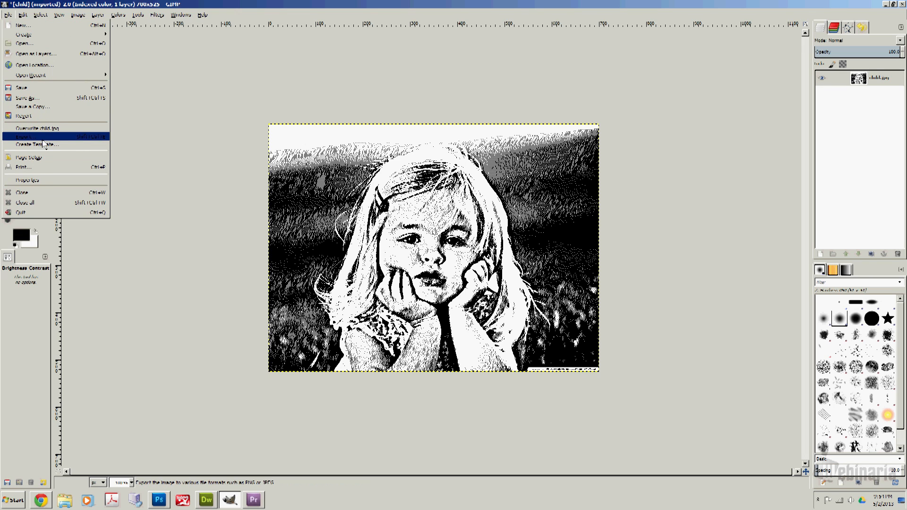
click(25, 137)
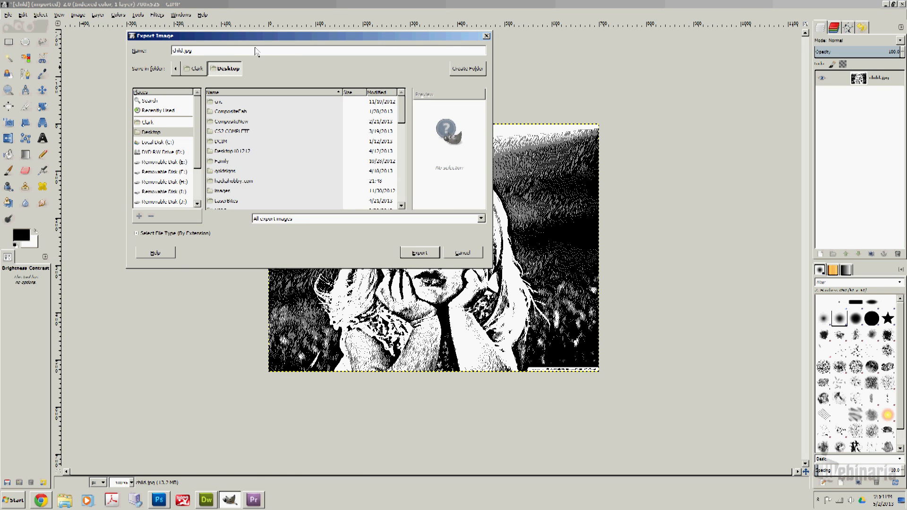
mouse_move(358, 201)
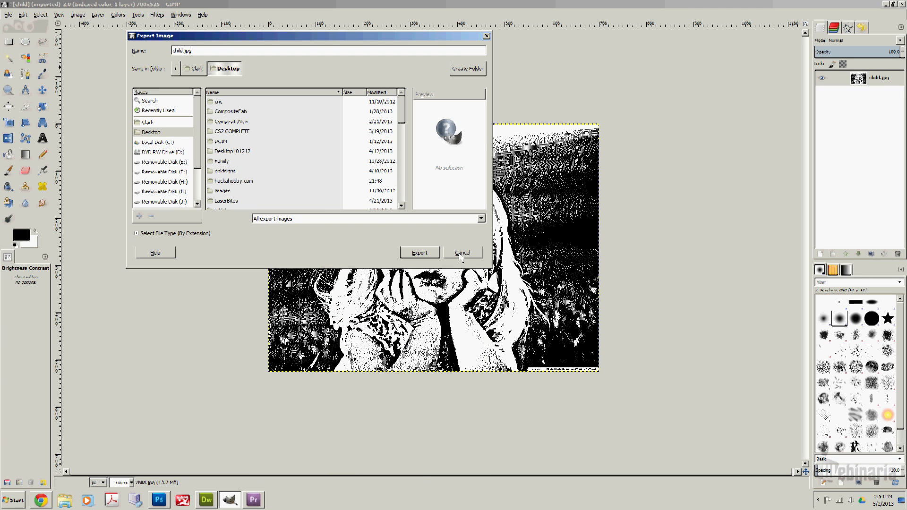
click(463, 253)
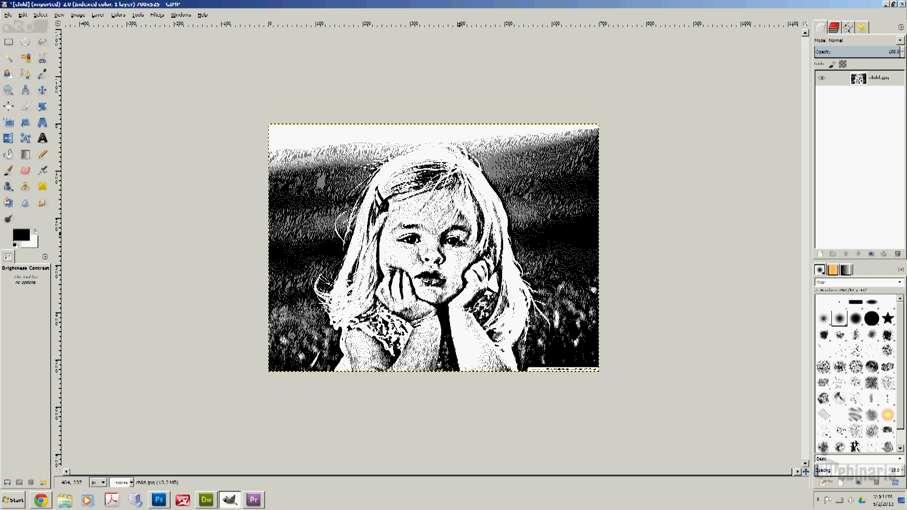
mouse_move(460, 239)
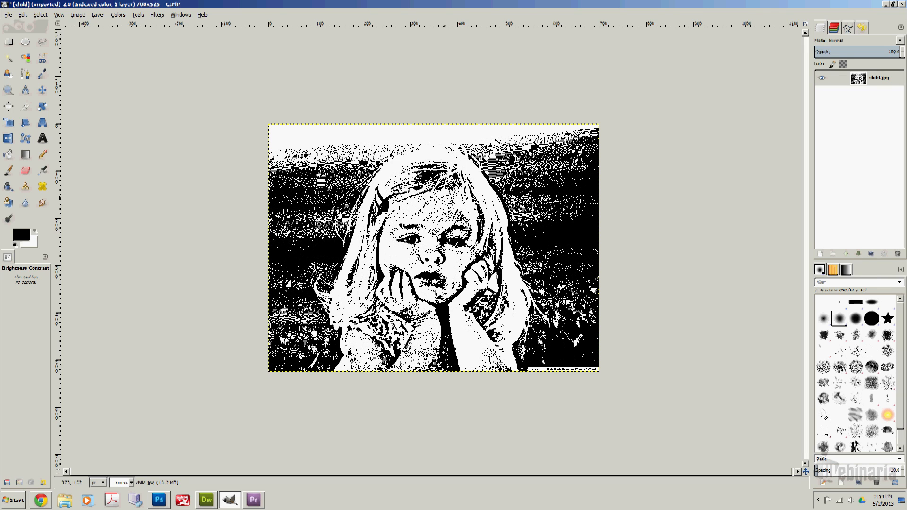
mouse_move(648, 153)
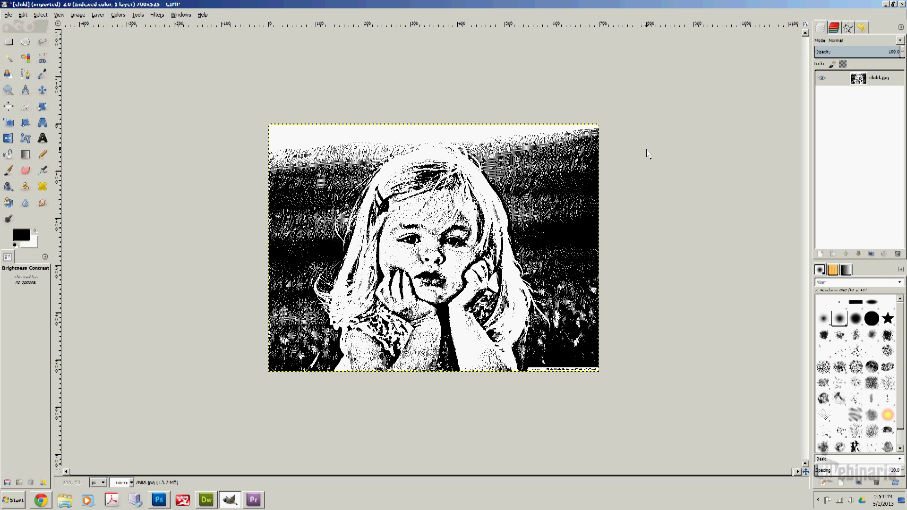
mouse_move(255, 379)
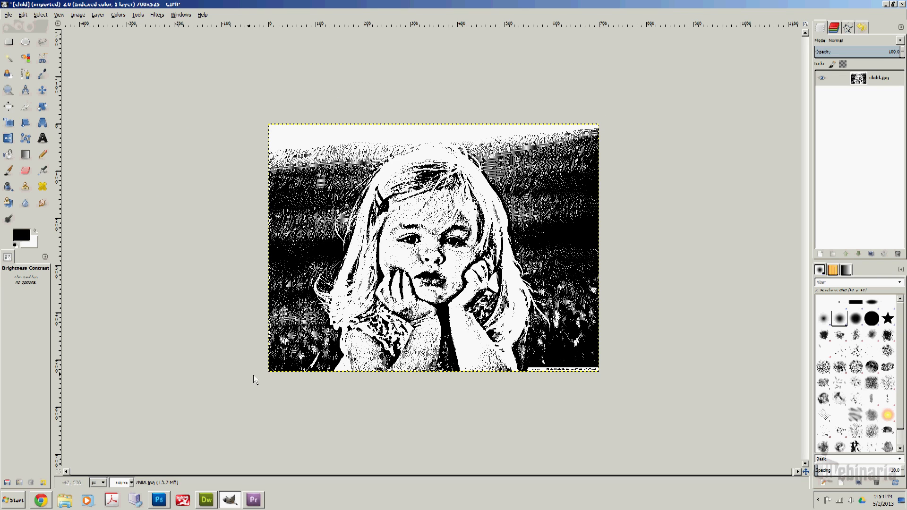
mouse_move(451, 409)
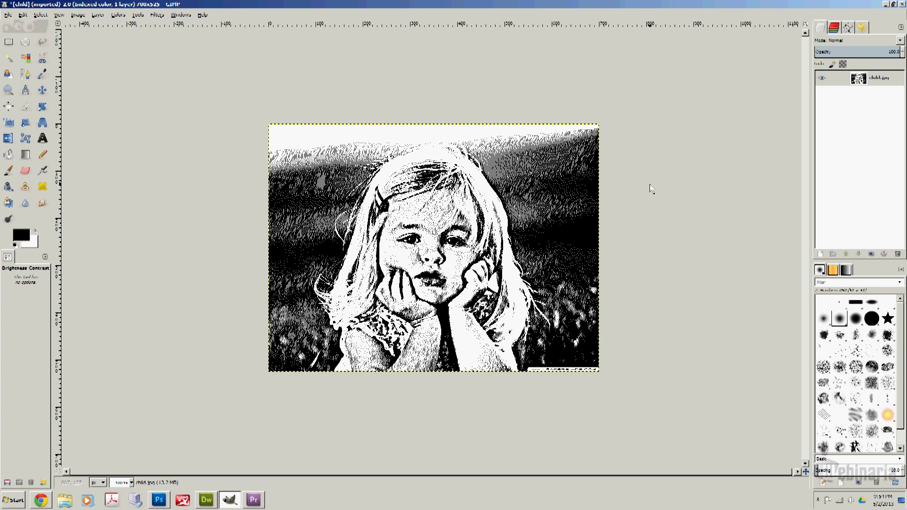
mouse_move(511, 187)
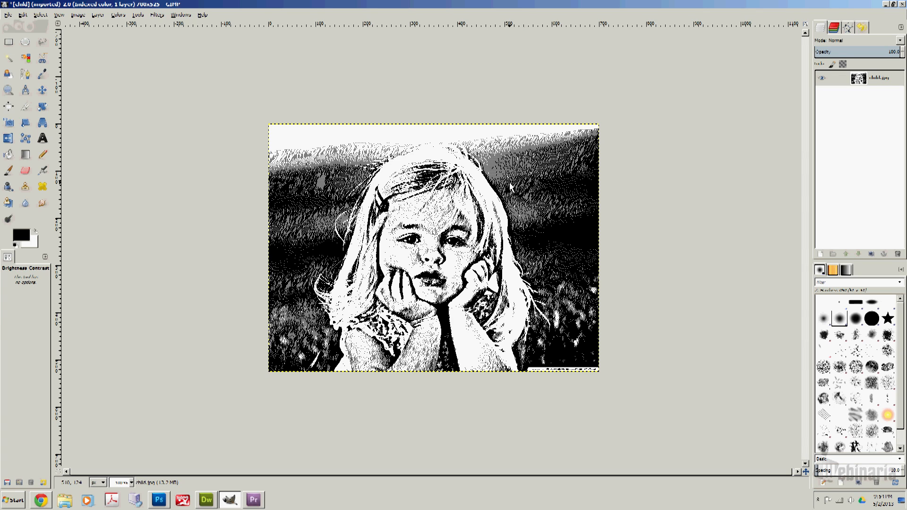
mouse_move(604, 242)
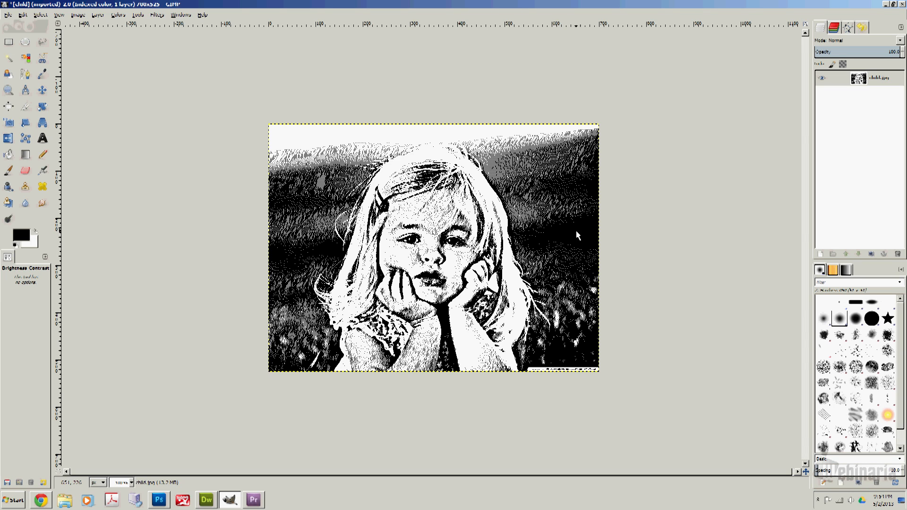
mouse_move(560, 237)
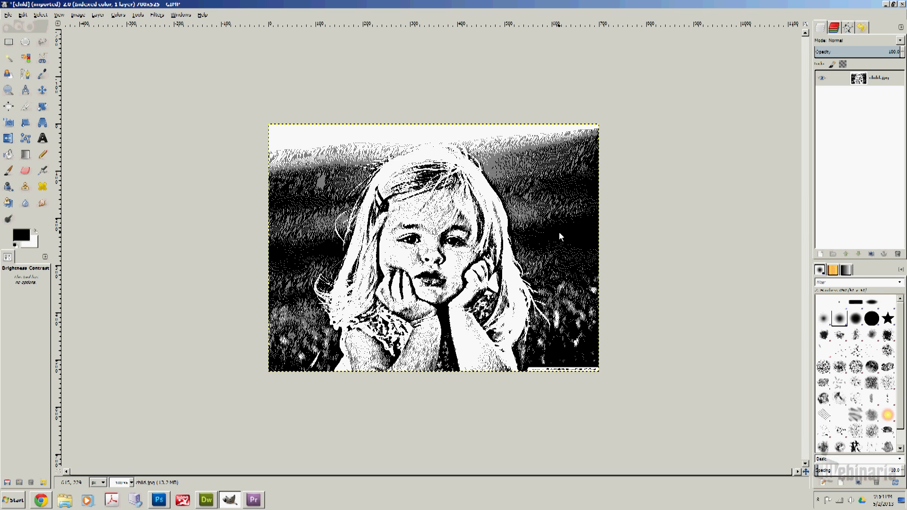
mouse_move(662, 291)
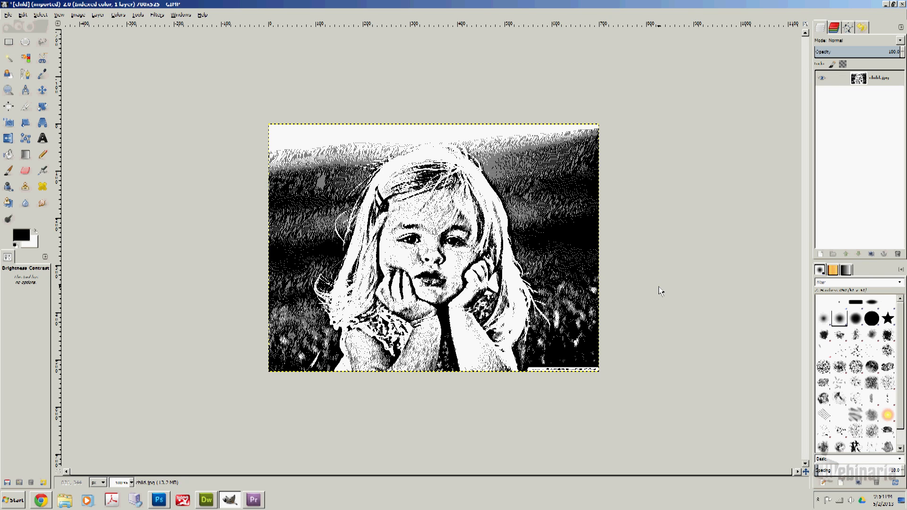